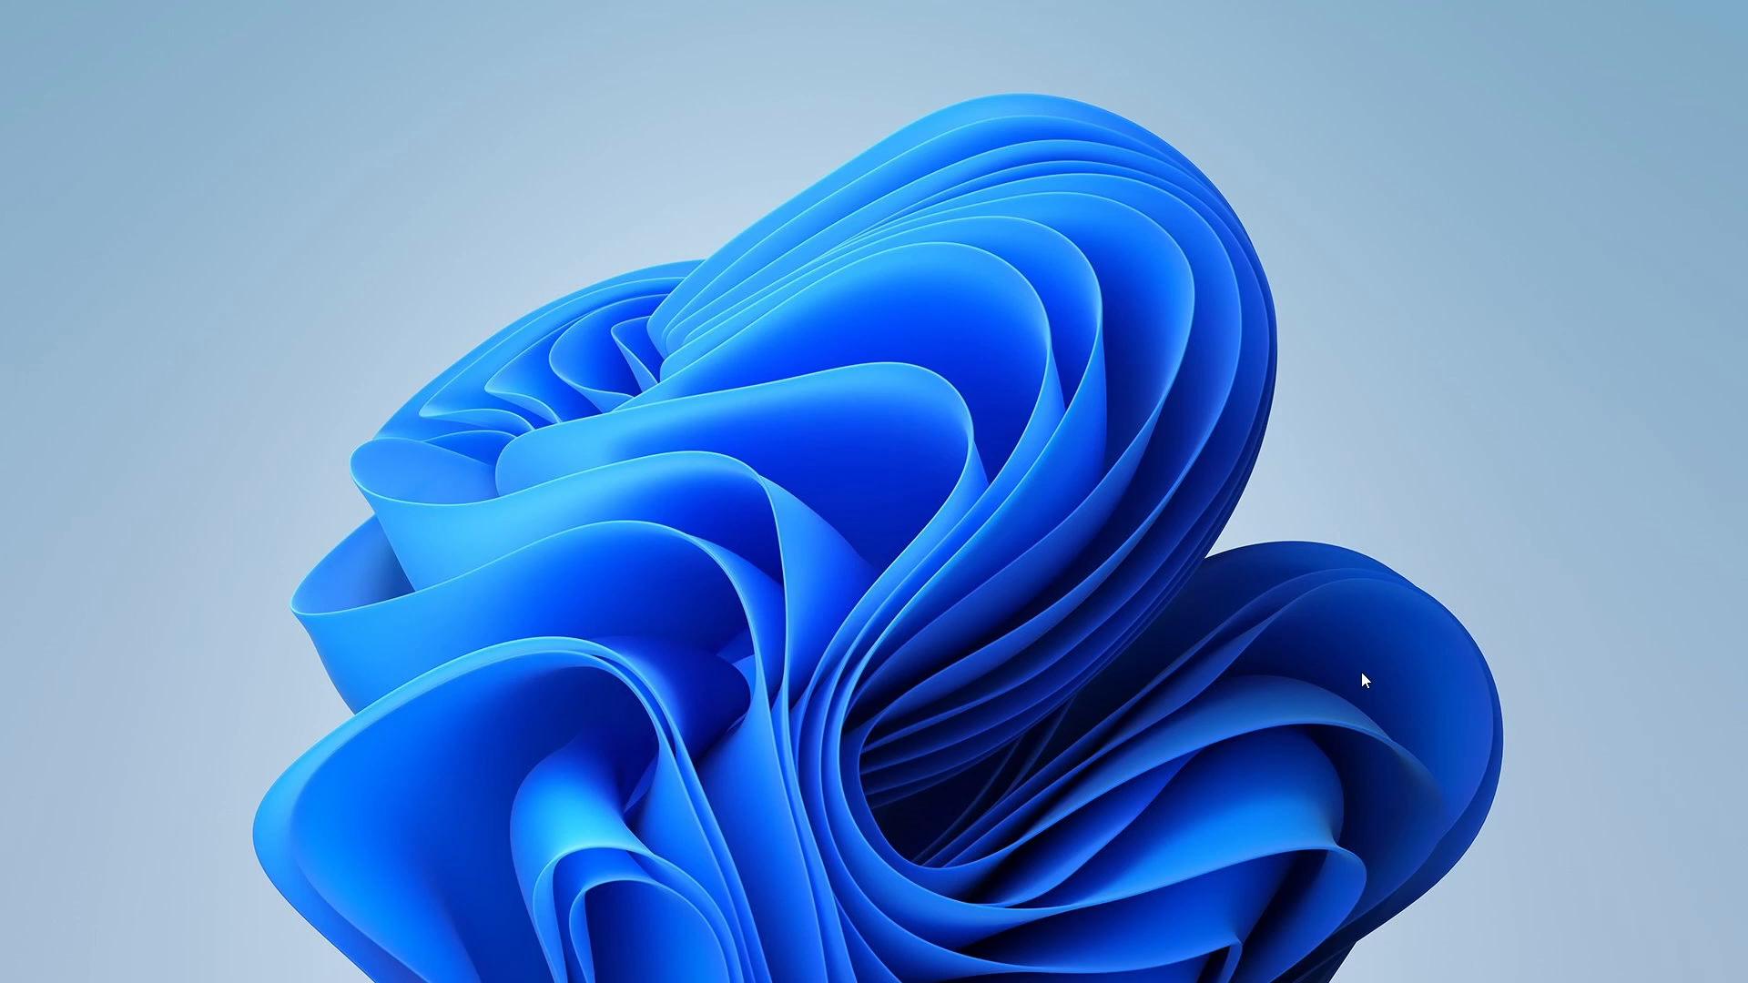
# Bring up the desktop context menu from an empty area of the desktop
pyautogui.rightClick(1366, 680)
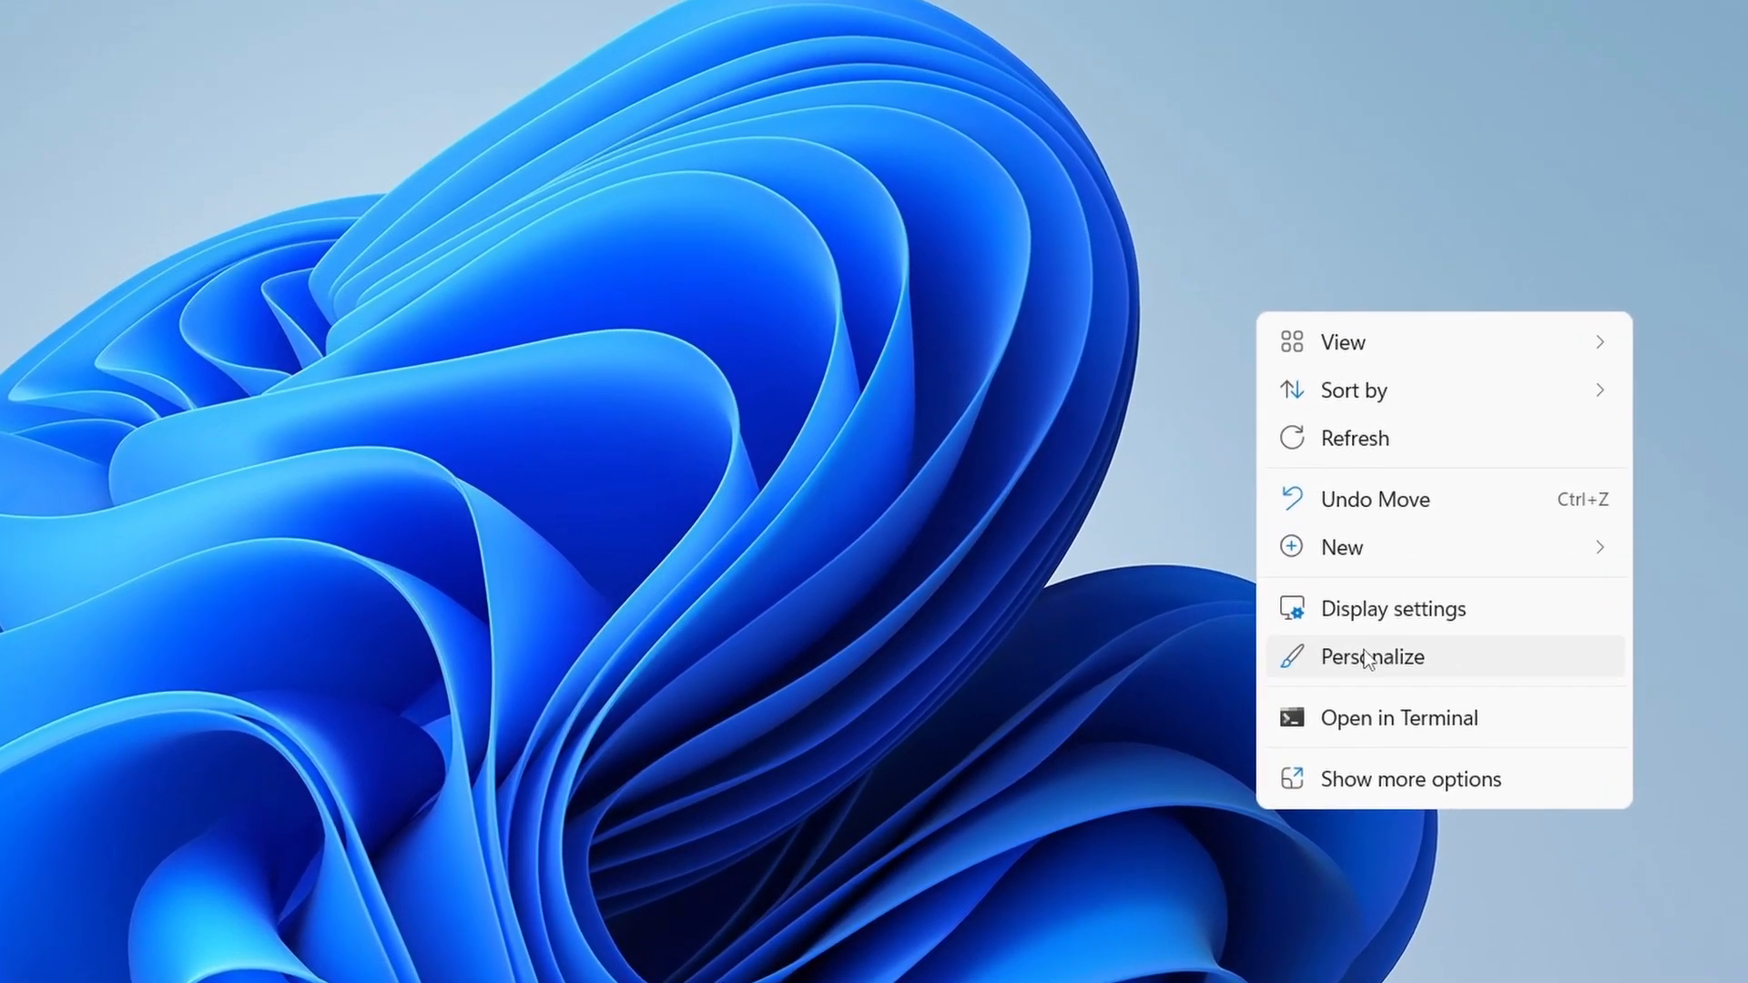
# Choose Personalize to open the Personalization page in Settings
pyautogui.click(1372, 657)
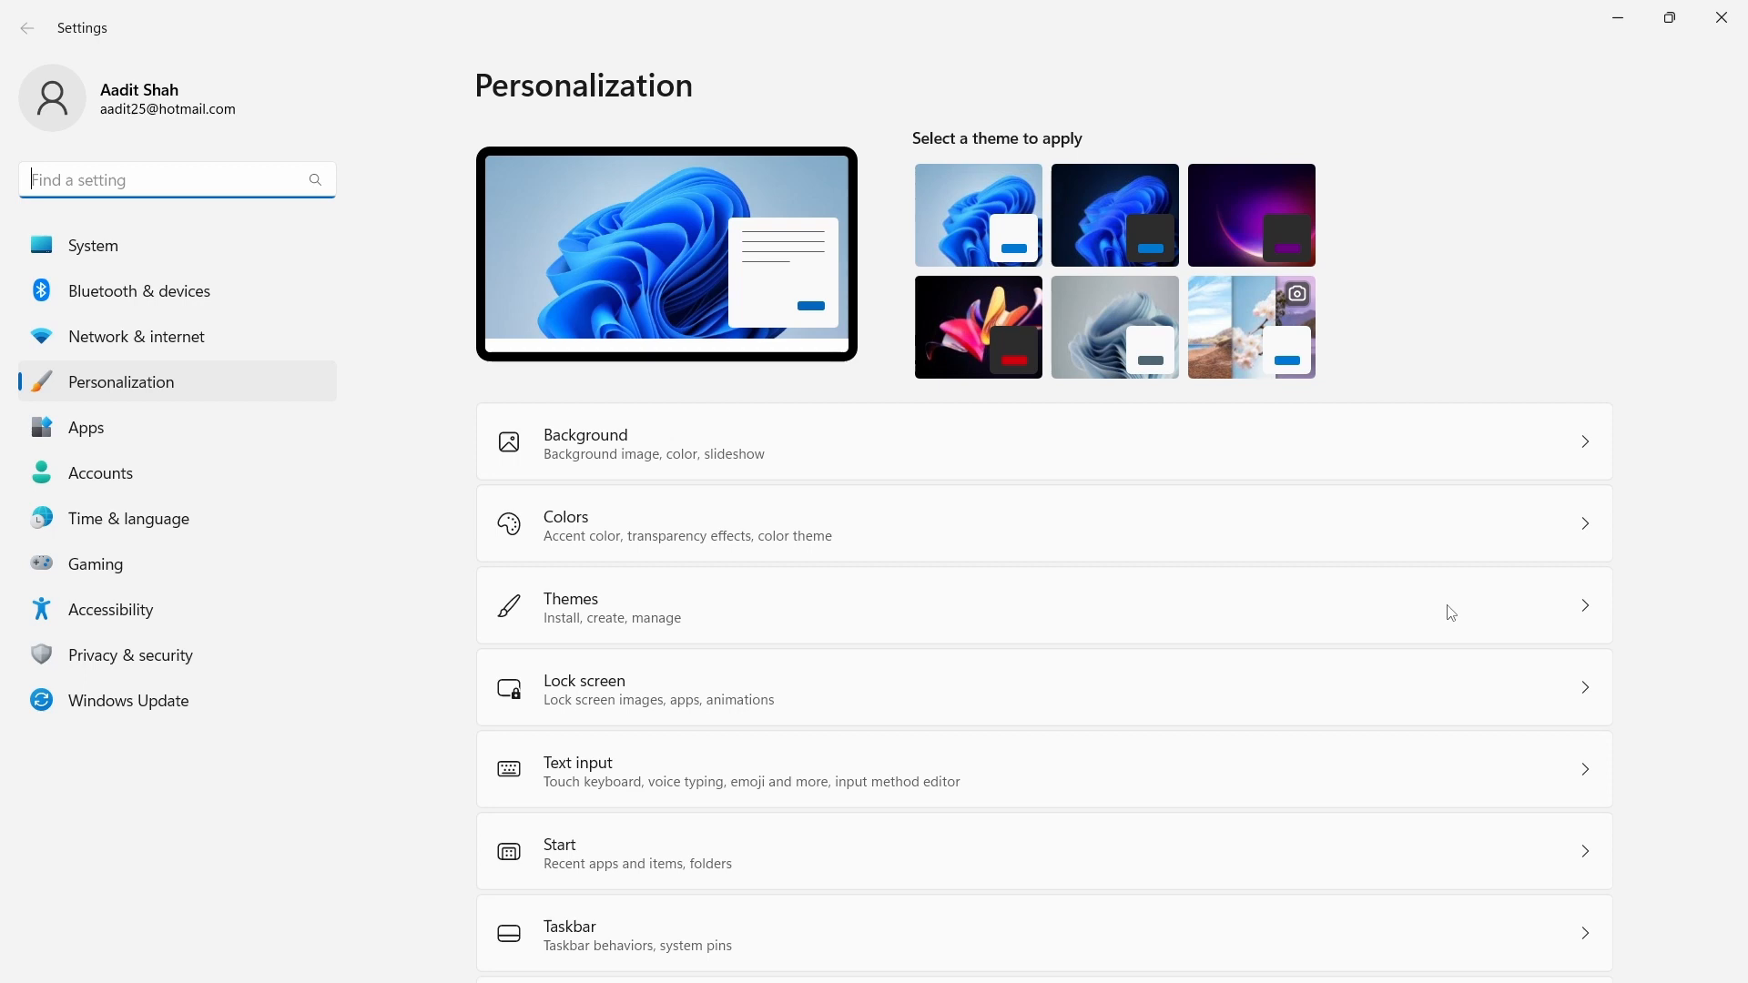
pyautogui.moveTo(1447, 344)
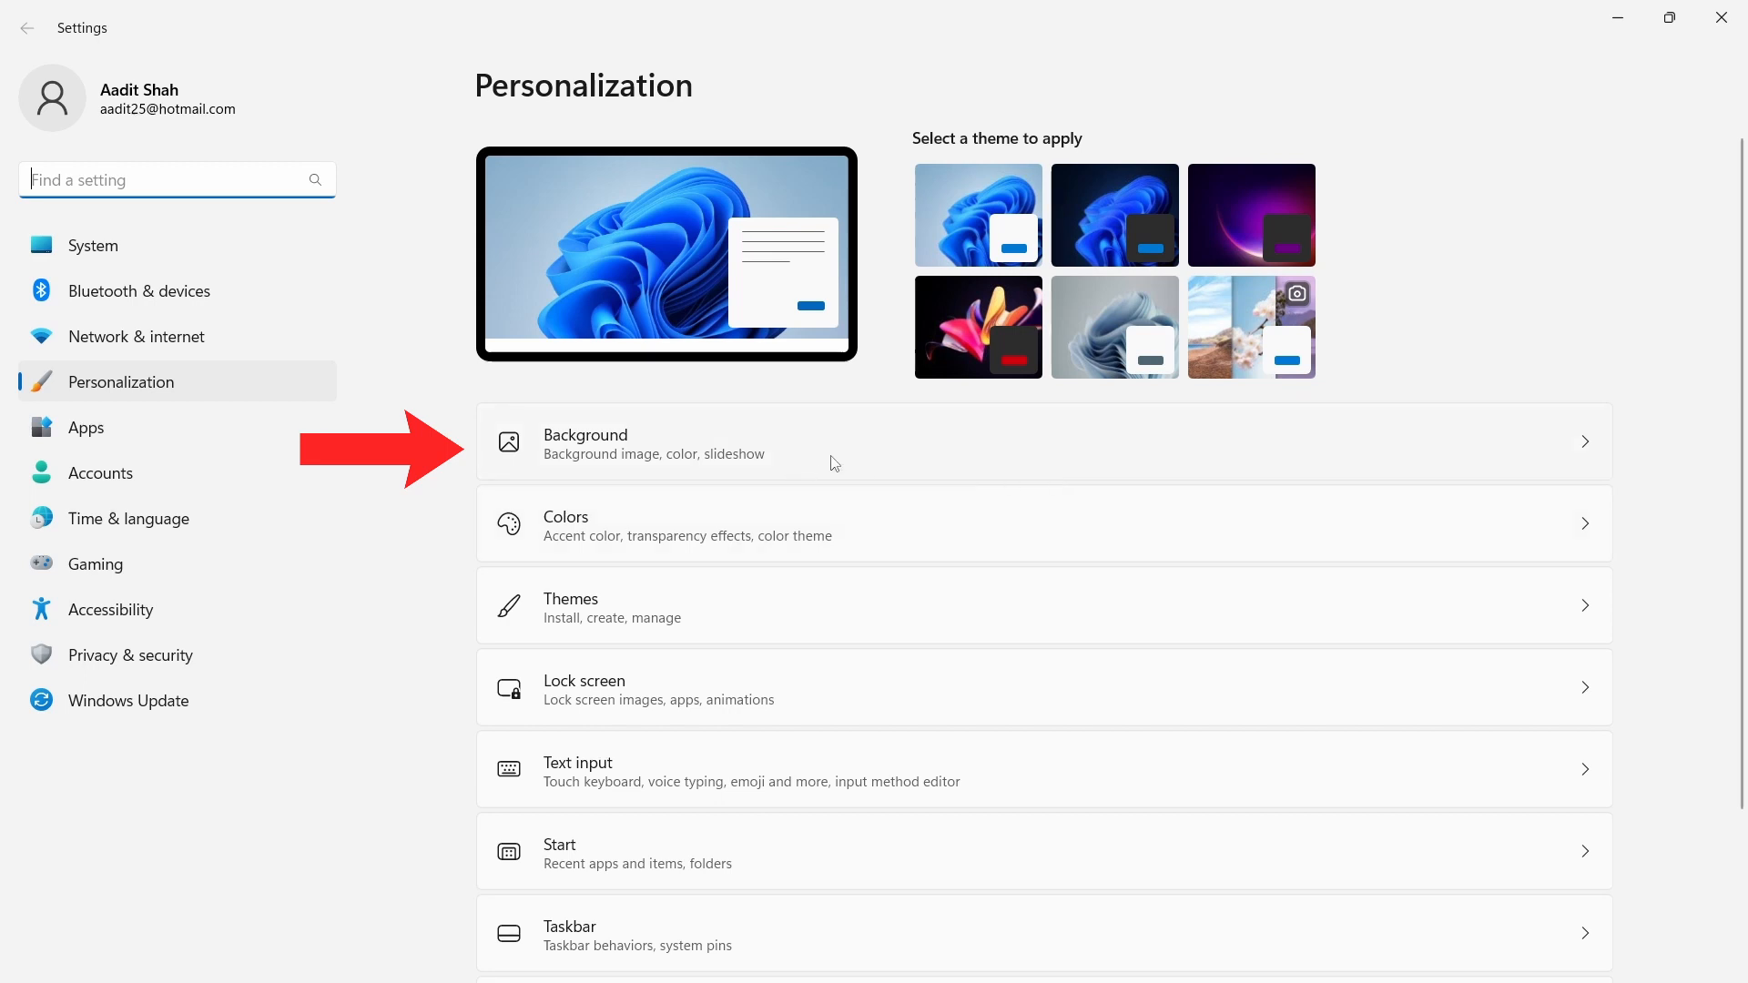
pyautogui.moveTo(898, 462)
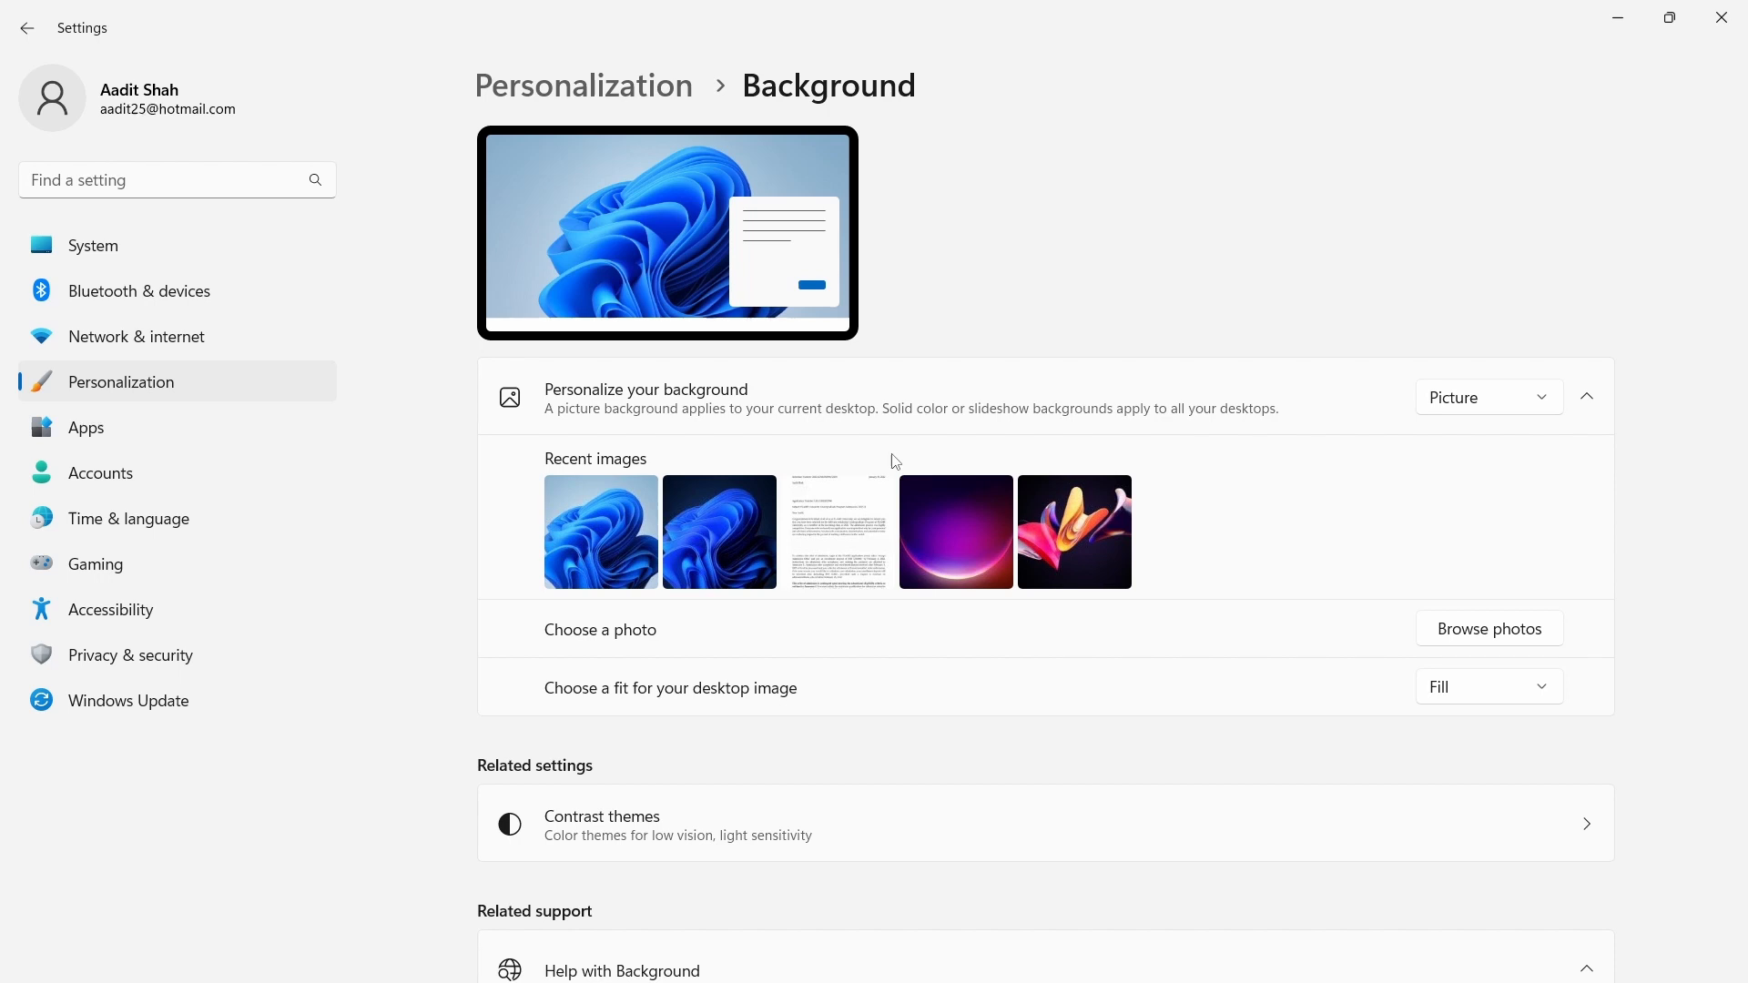
pyautogui.moveTo(1109, 449)
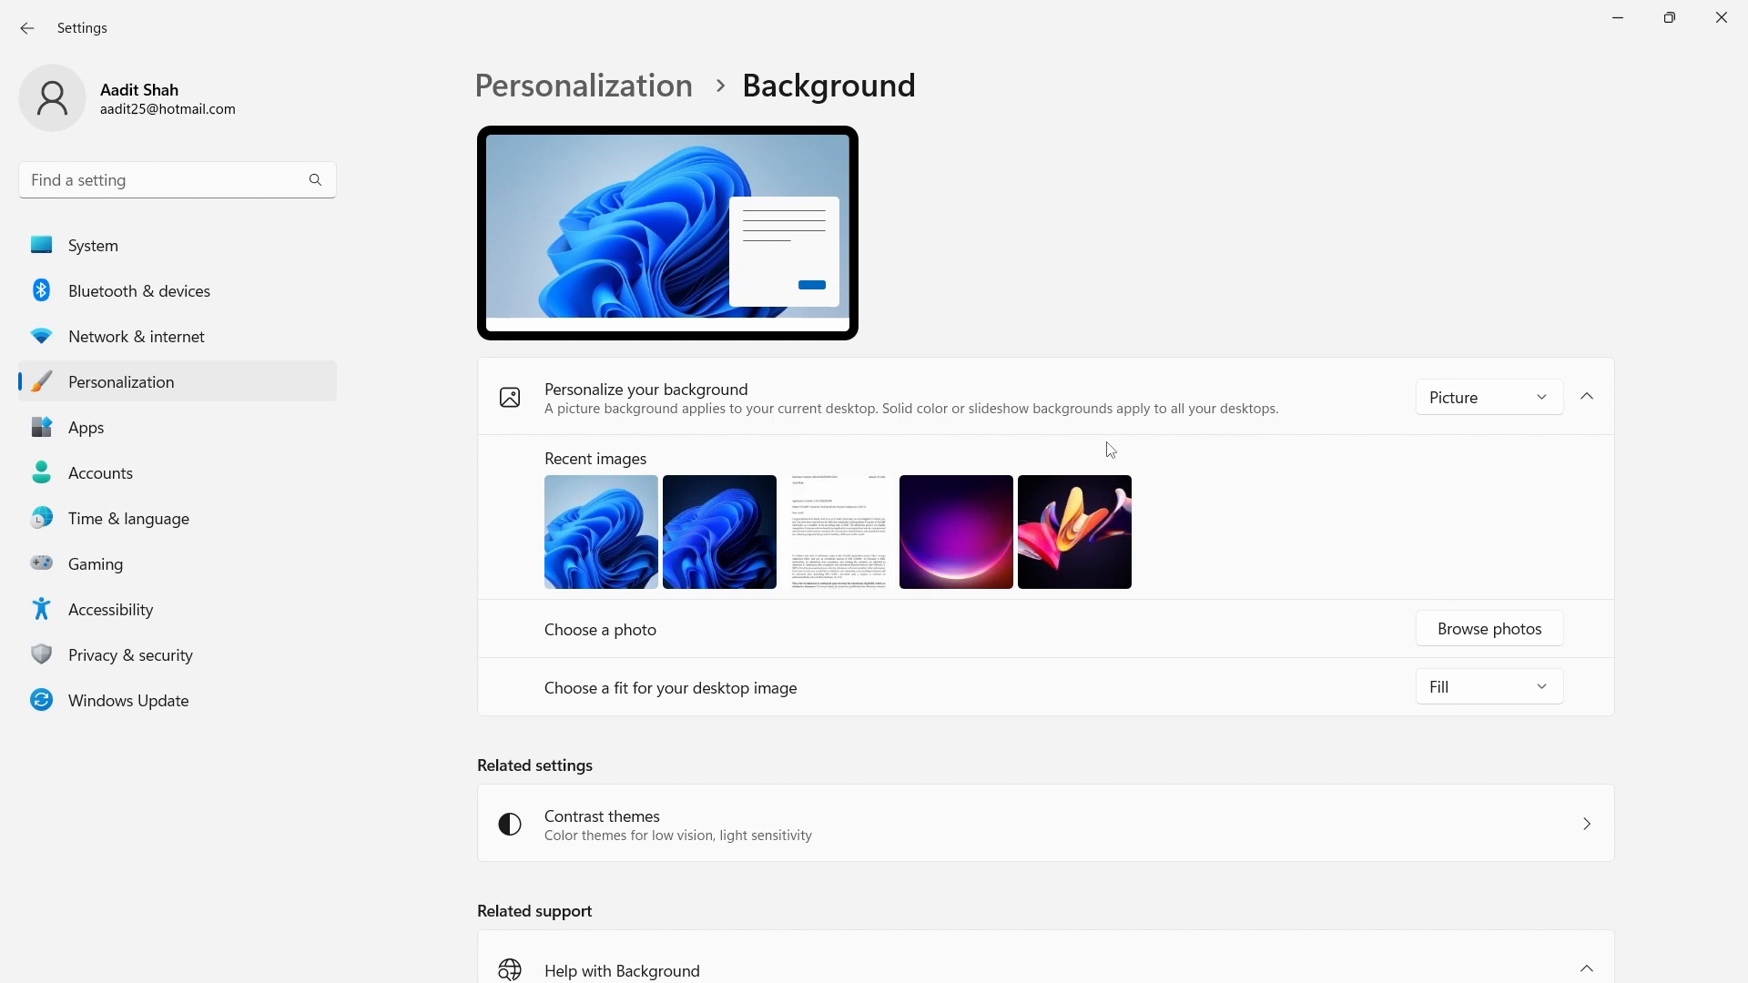
pyautogui.moveTo(1248, 452)
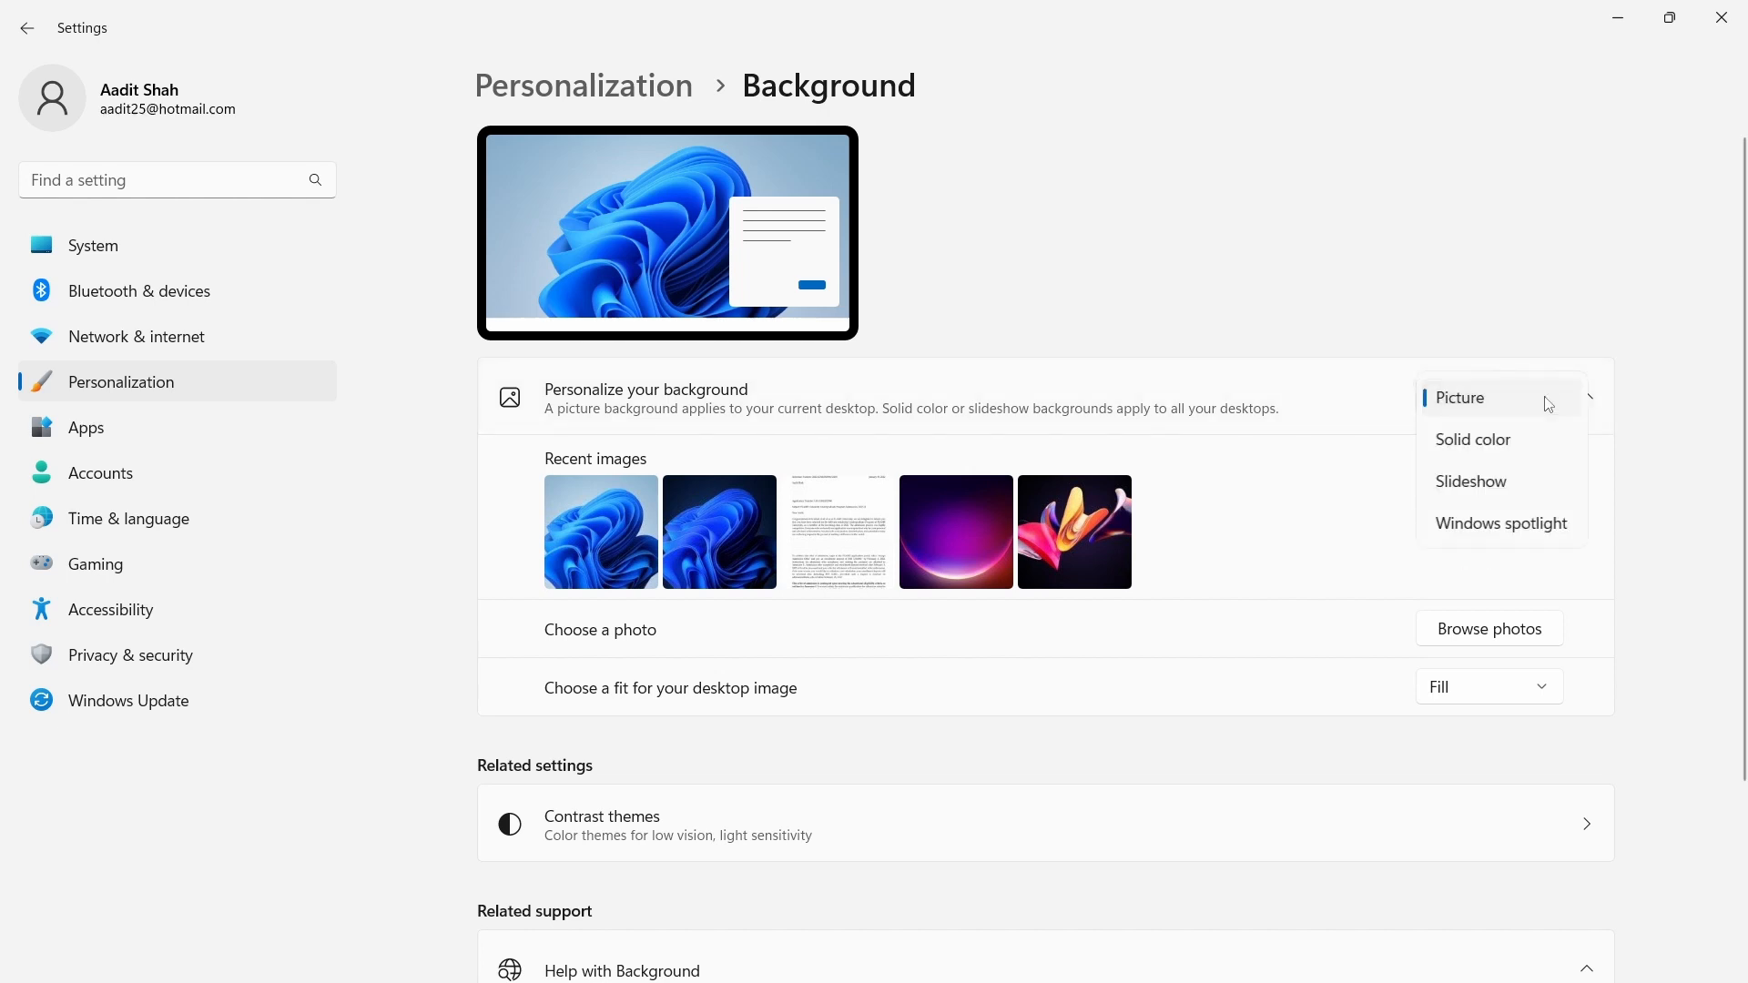
pyautogui.moveTo(1519, 413)
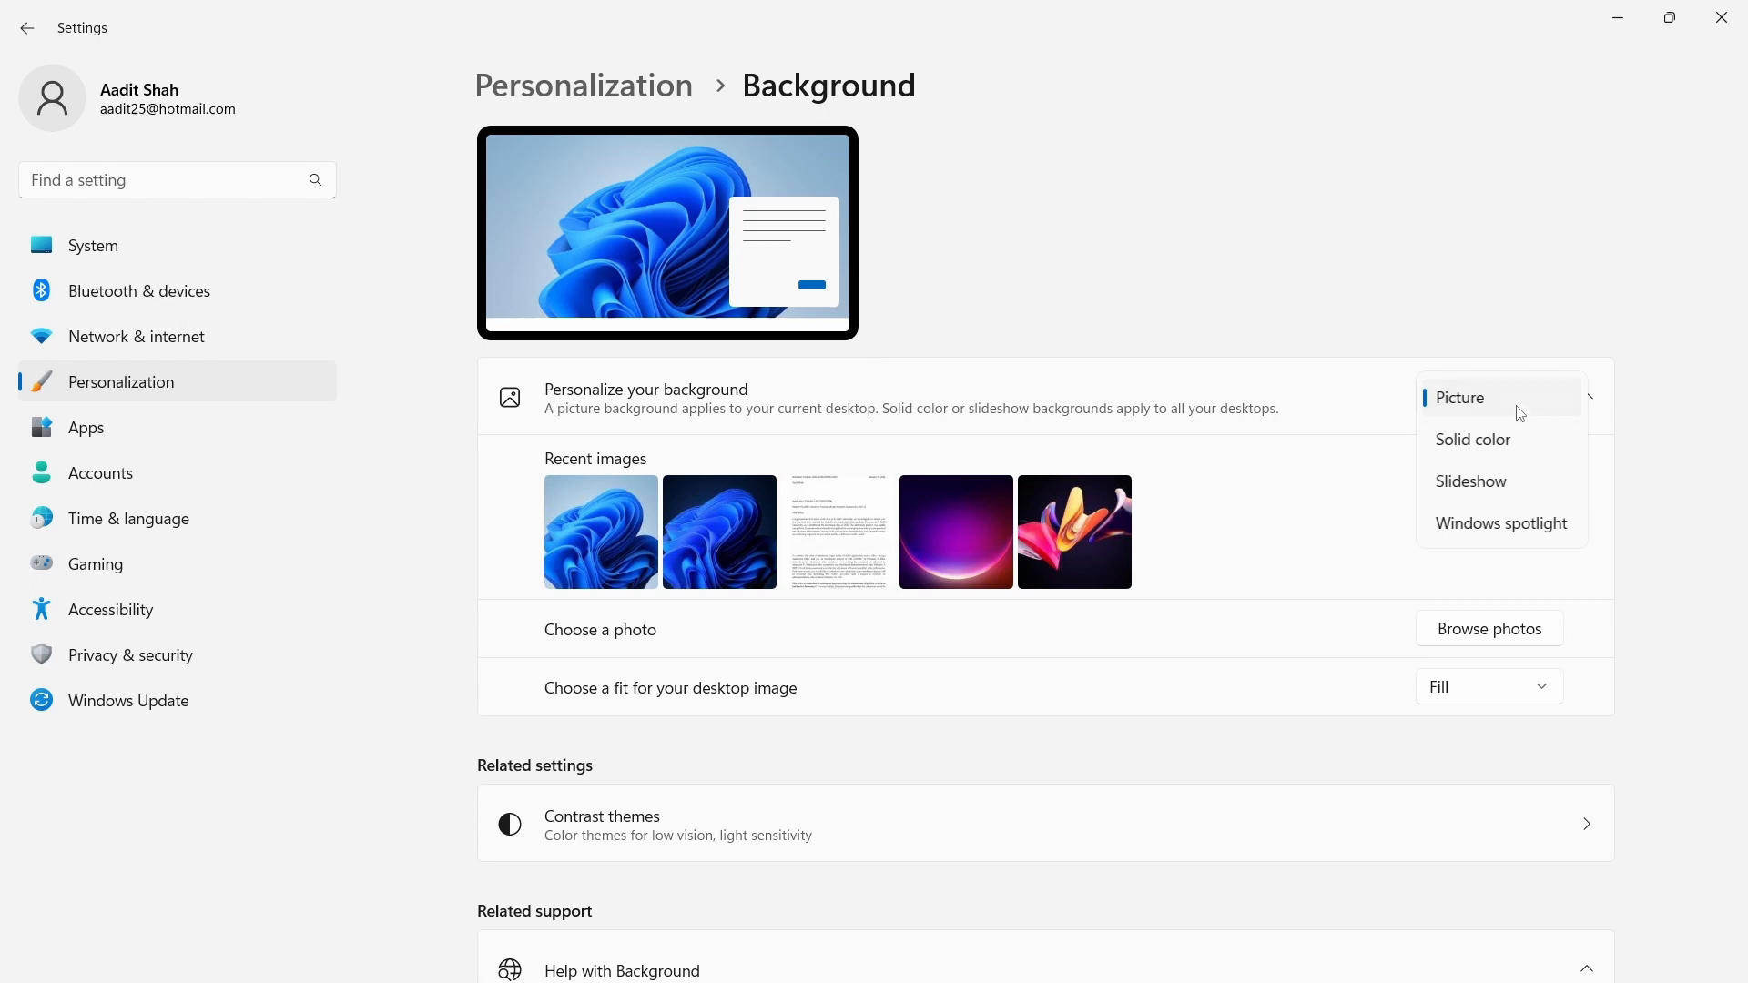
pyautogui.moveTo(1470, 480)
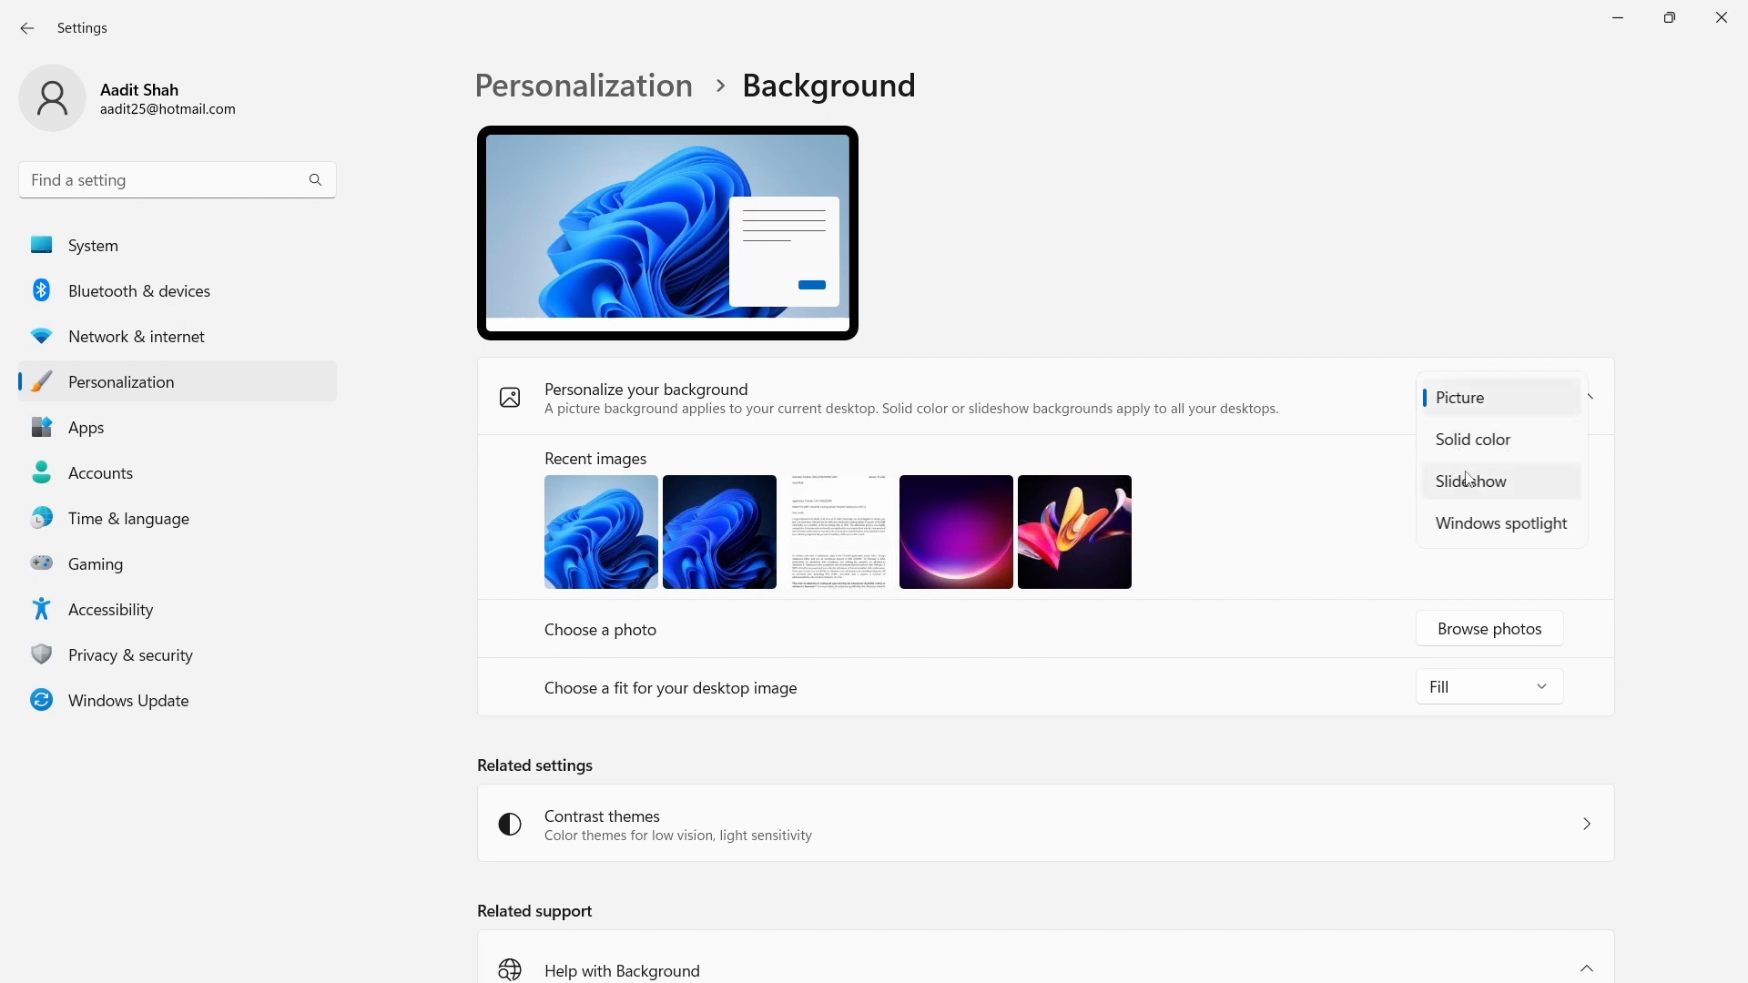
pyautogui.moveTo(1502, 525)
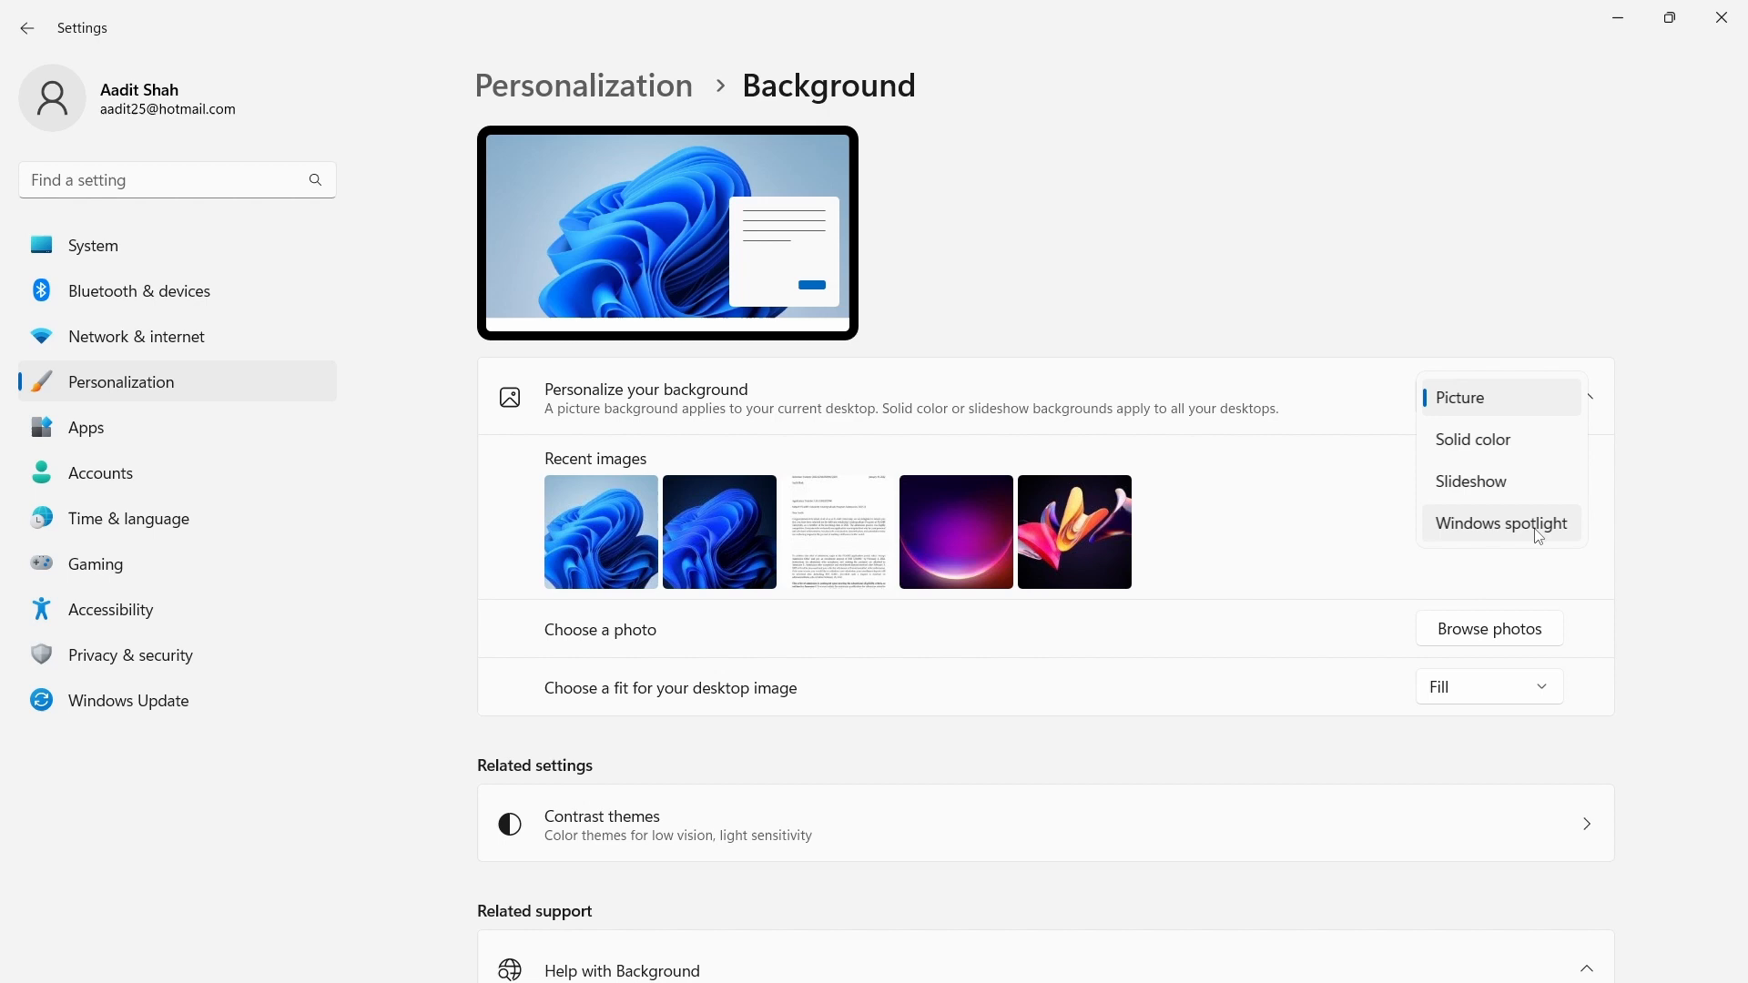
pyautogui.moveTo(1524, 462)
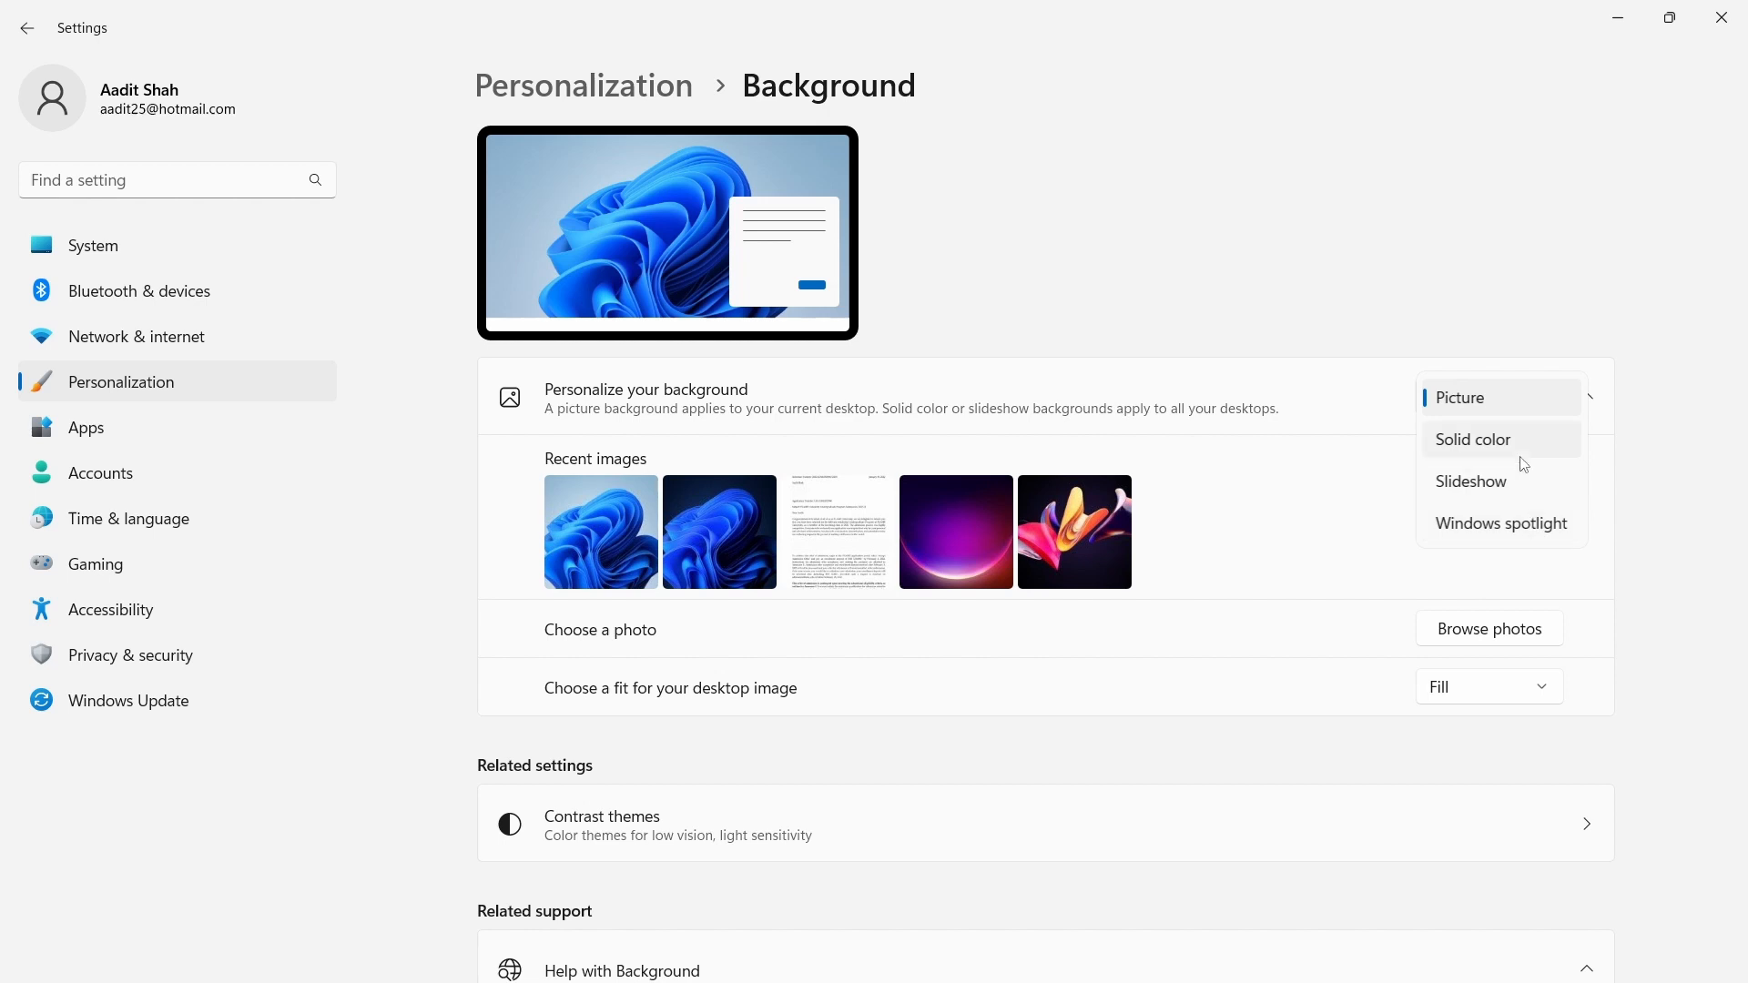
pyautogui.moveTo(1471, 397)
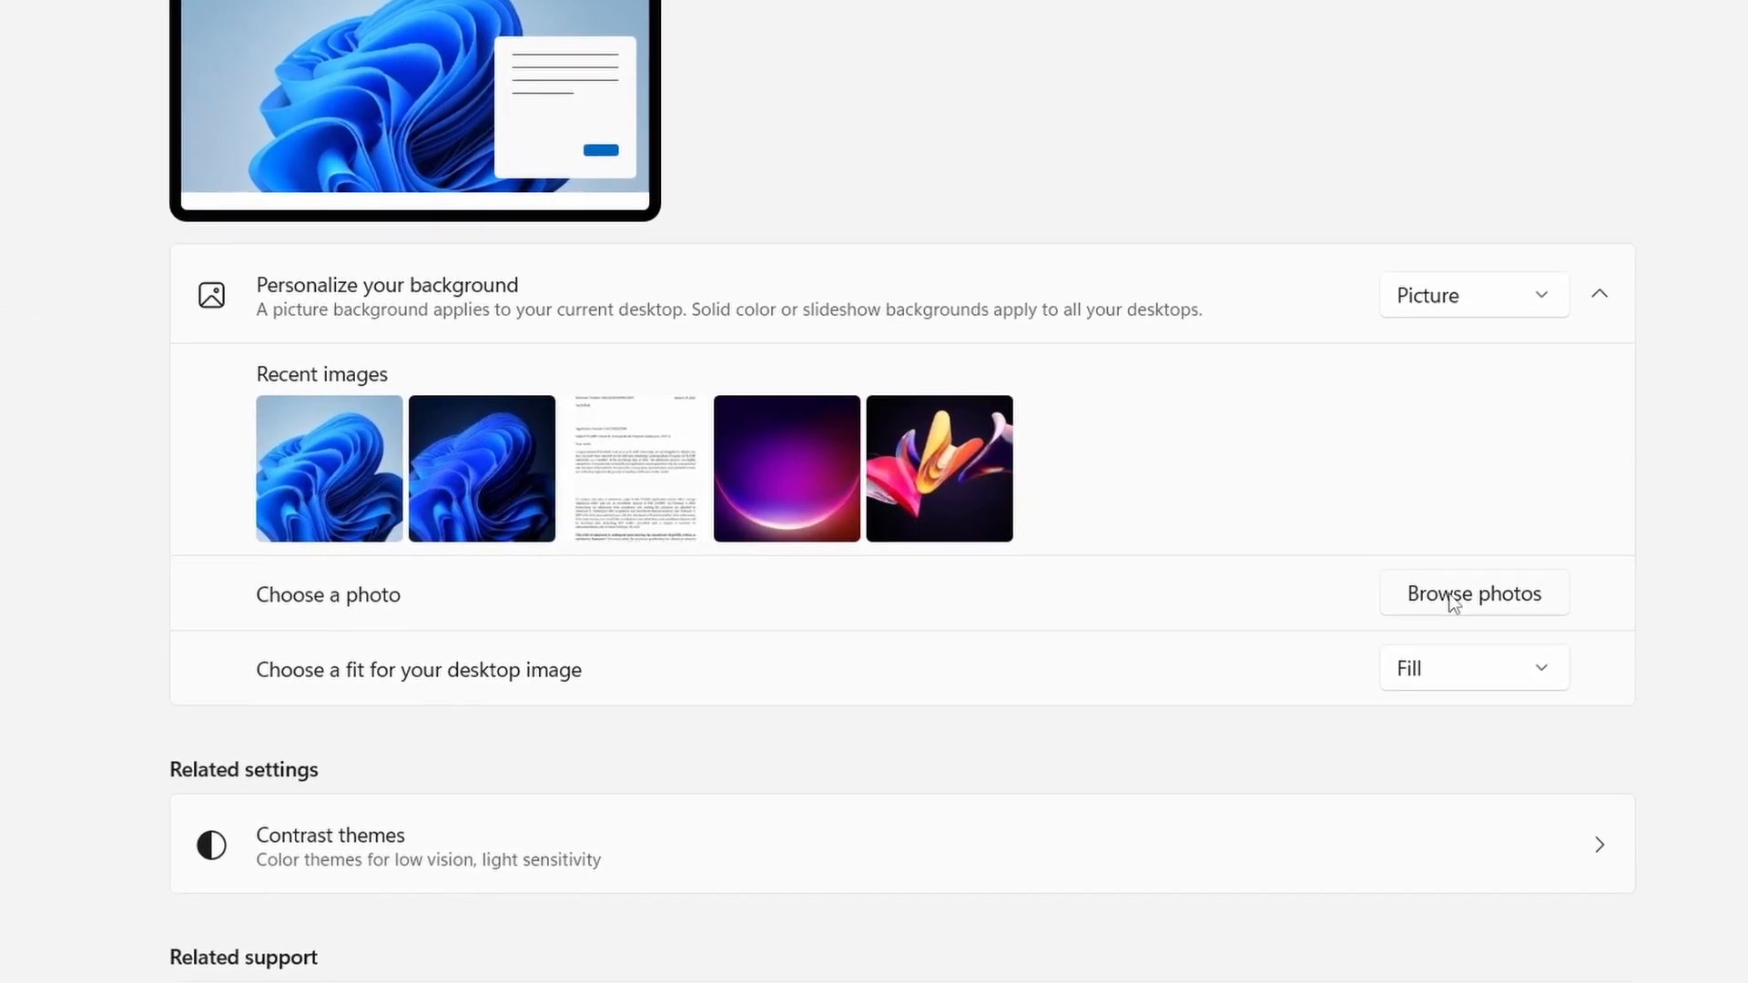
# Browse photos and choose the lakeside landscape picture from the Pictures folder
pyautogui.click(1473, 592)
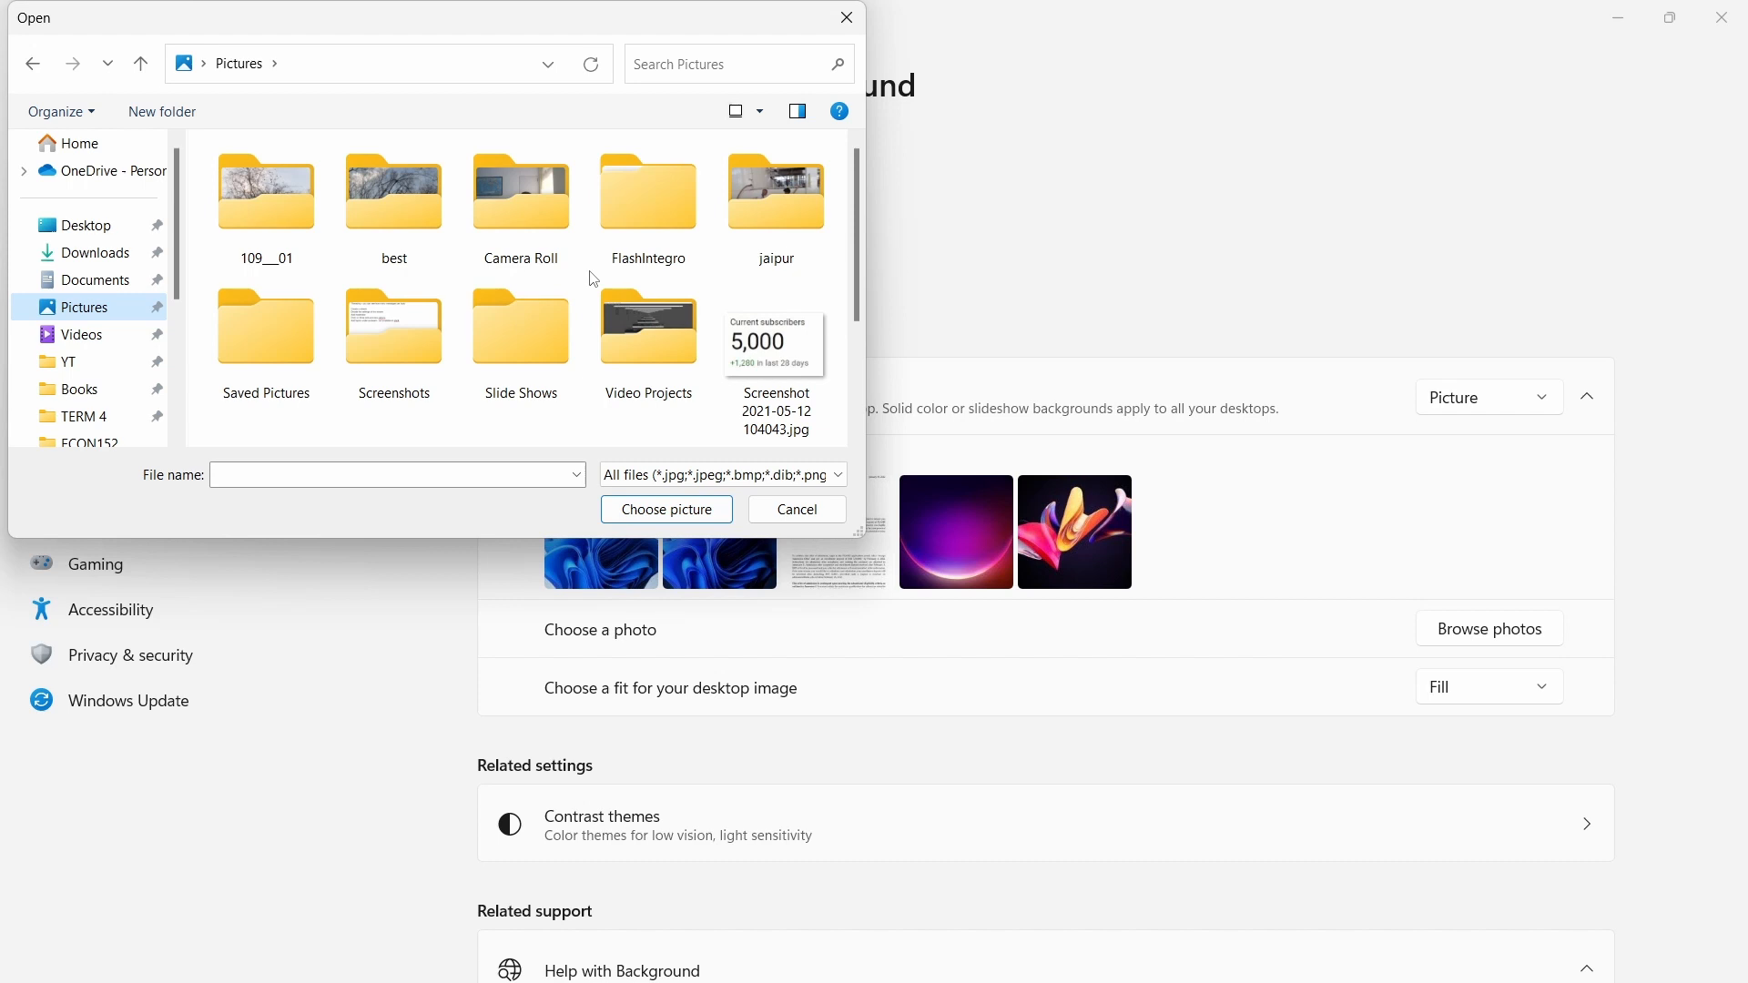
pyautogui.click(665, 508)
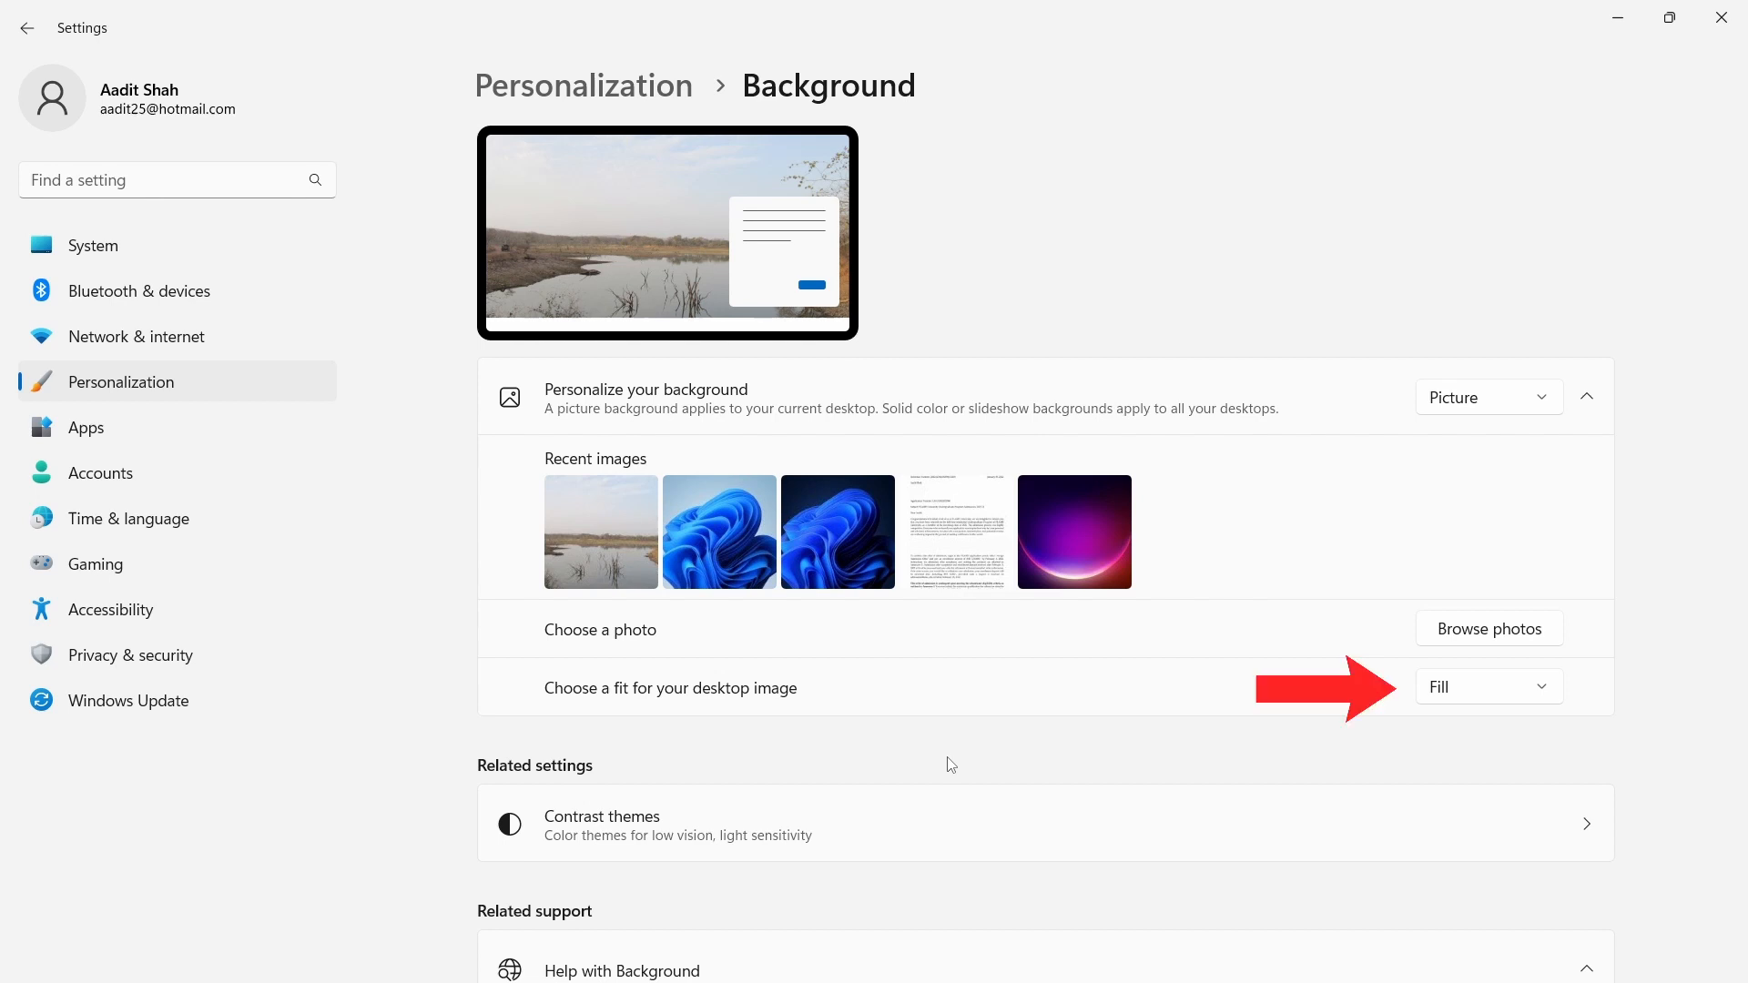
pyautogui.moveTo(1485, 705)
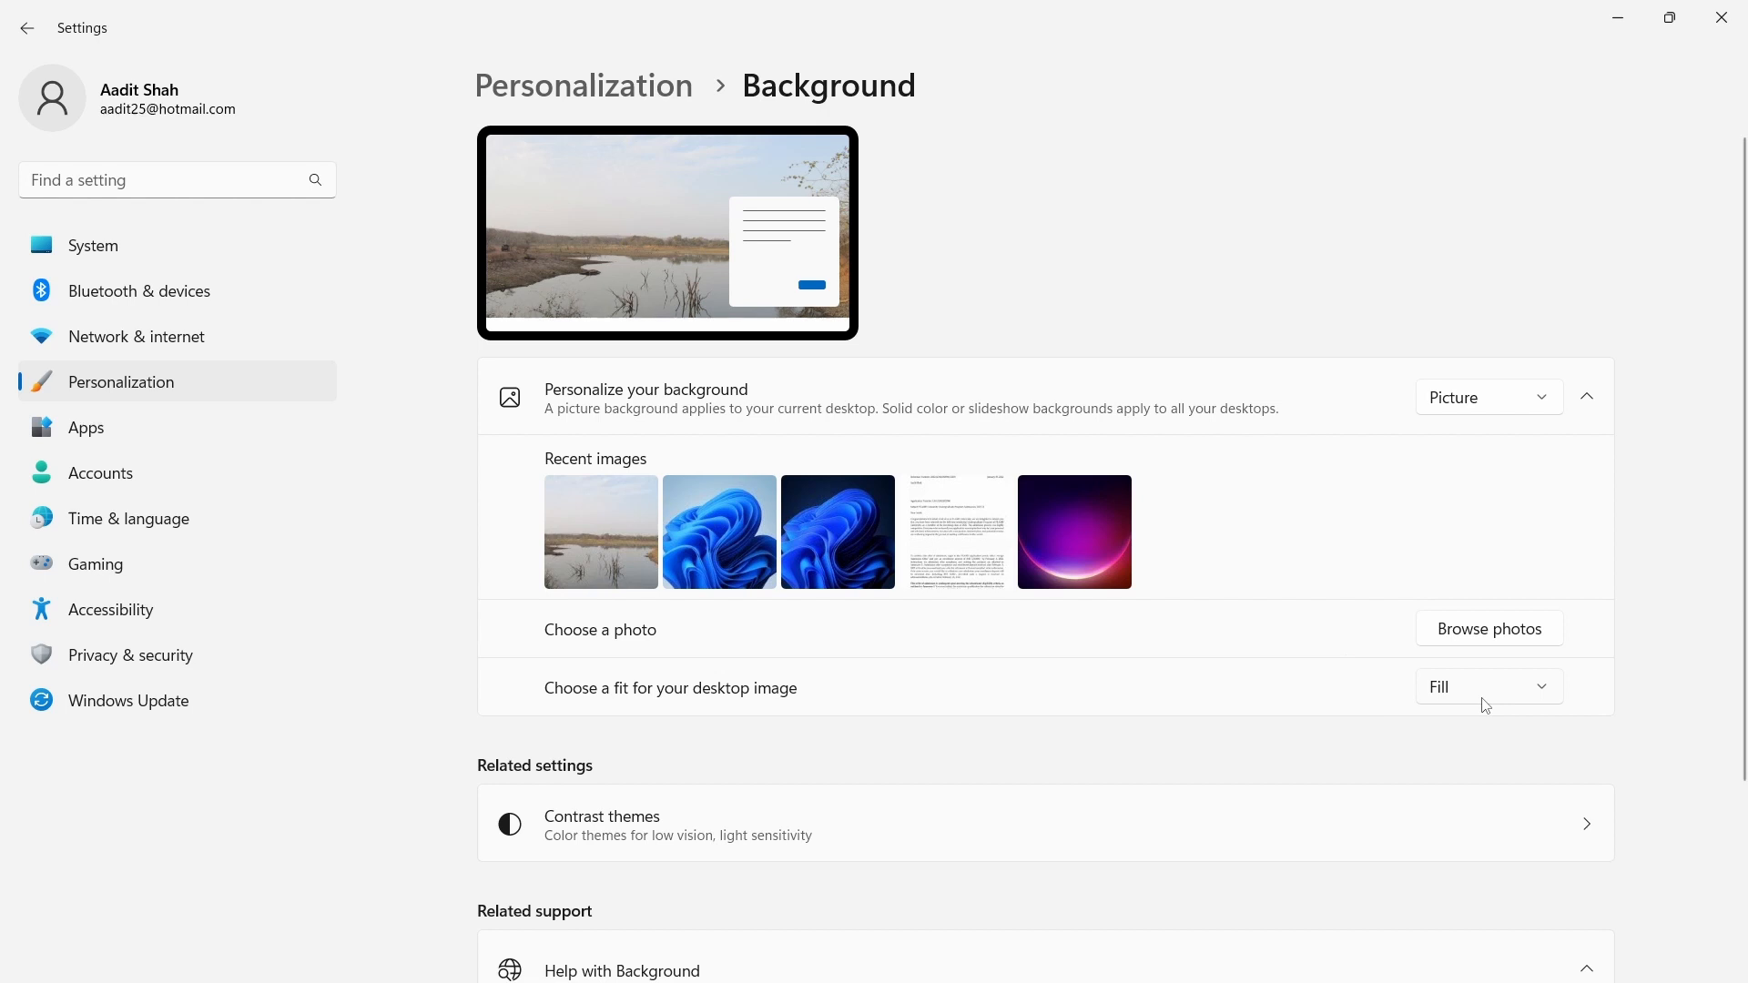
pyautogui.click(1486, 686)
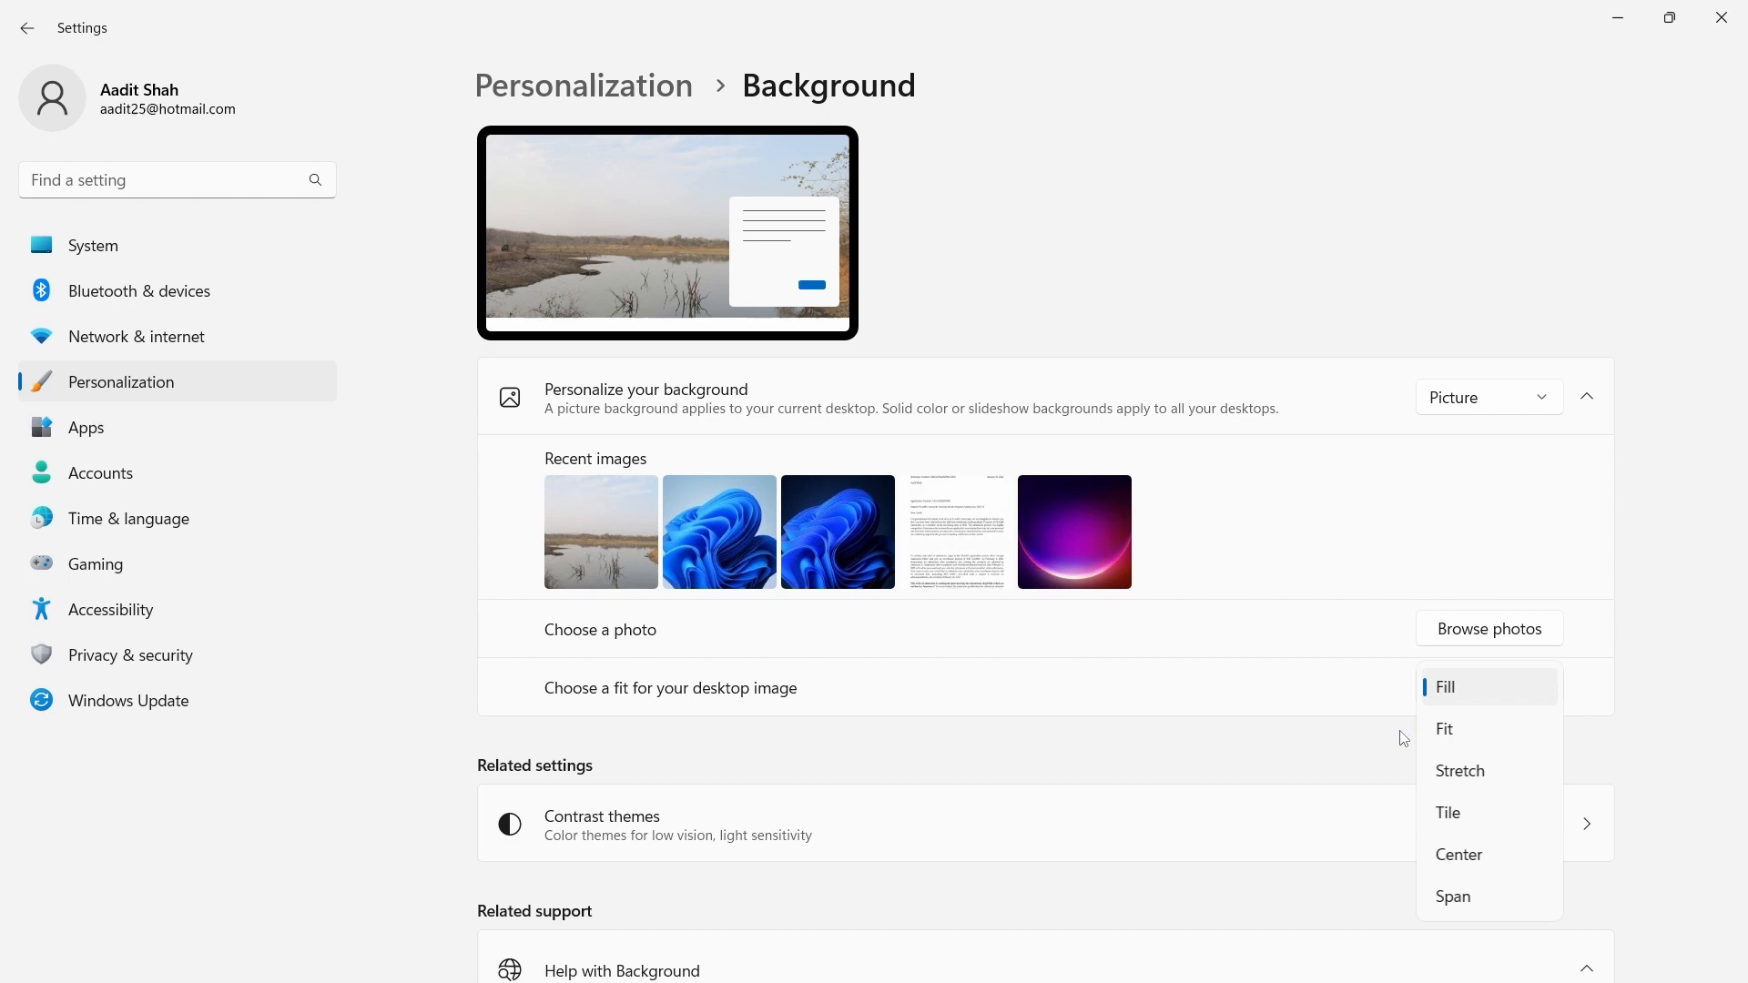
pyautogui.click(1445, 729)
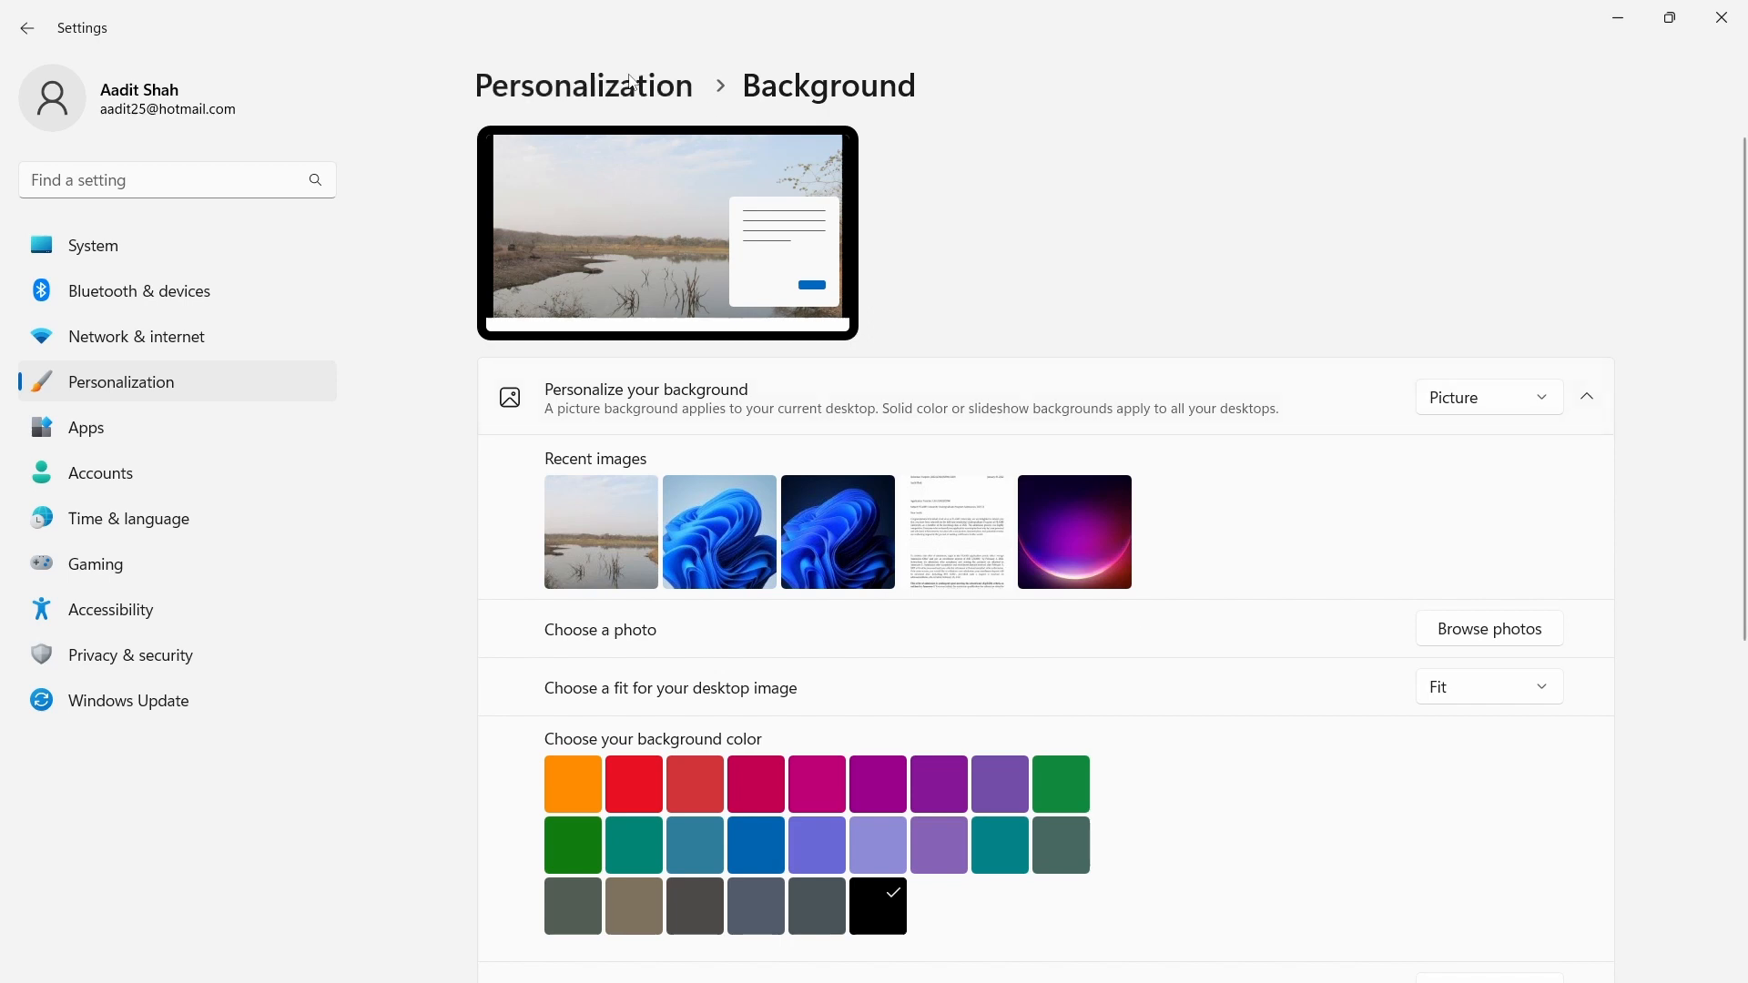
pyautogui.click(1487, 685)
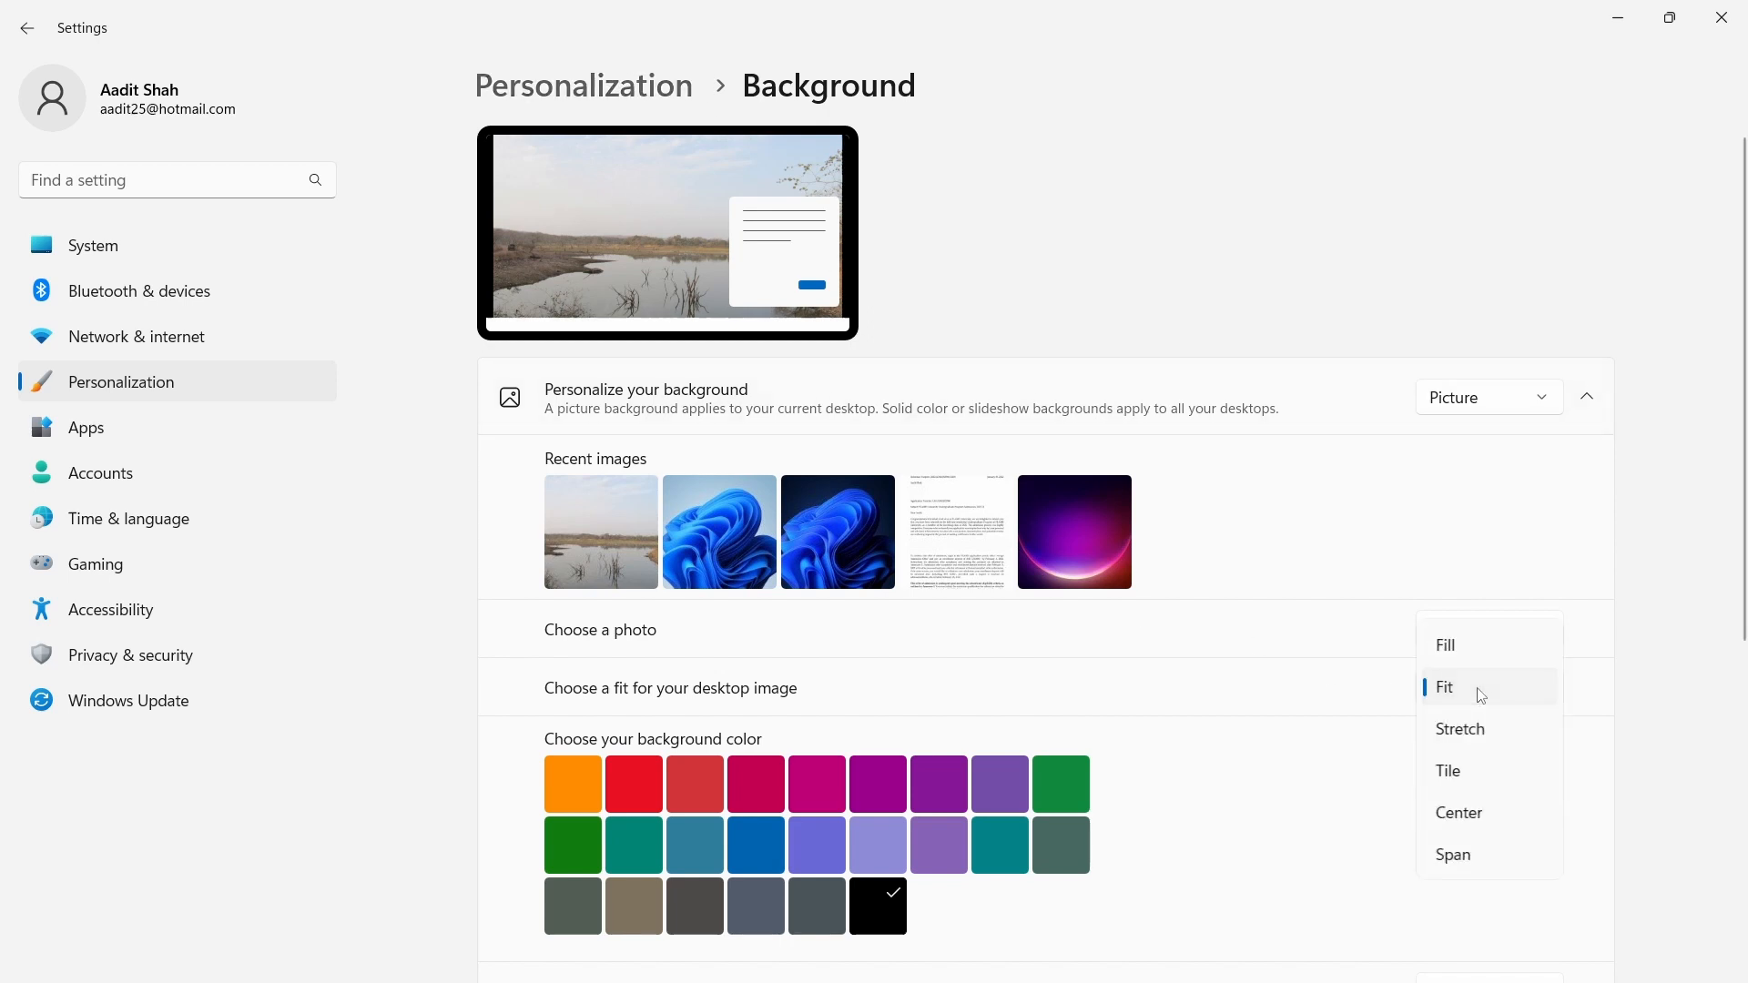
pyautogui.moveTo(1463, 676)
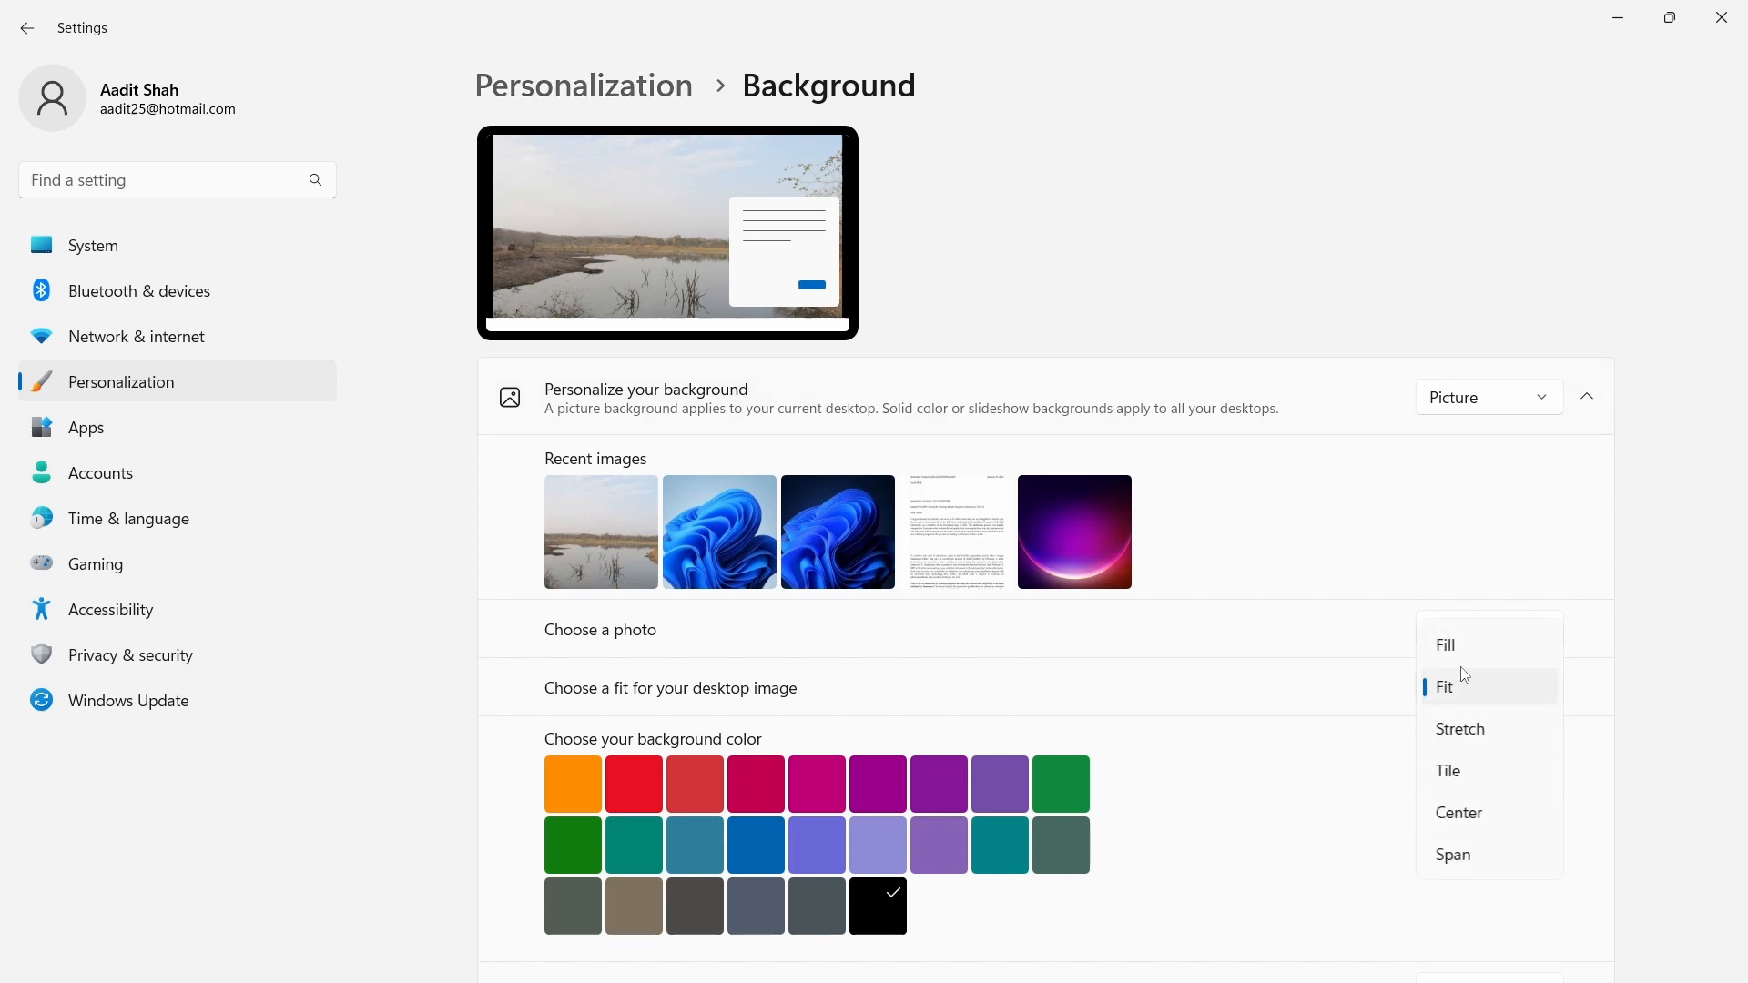
pyautogui.moveTo(1465, 652)
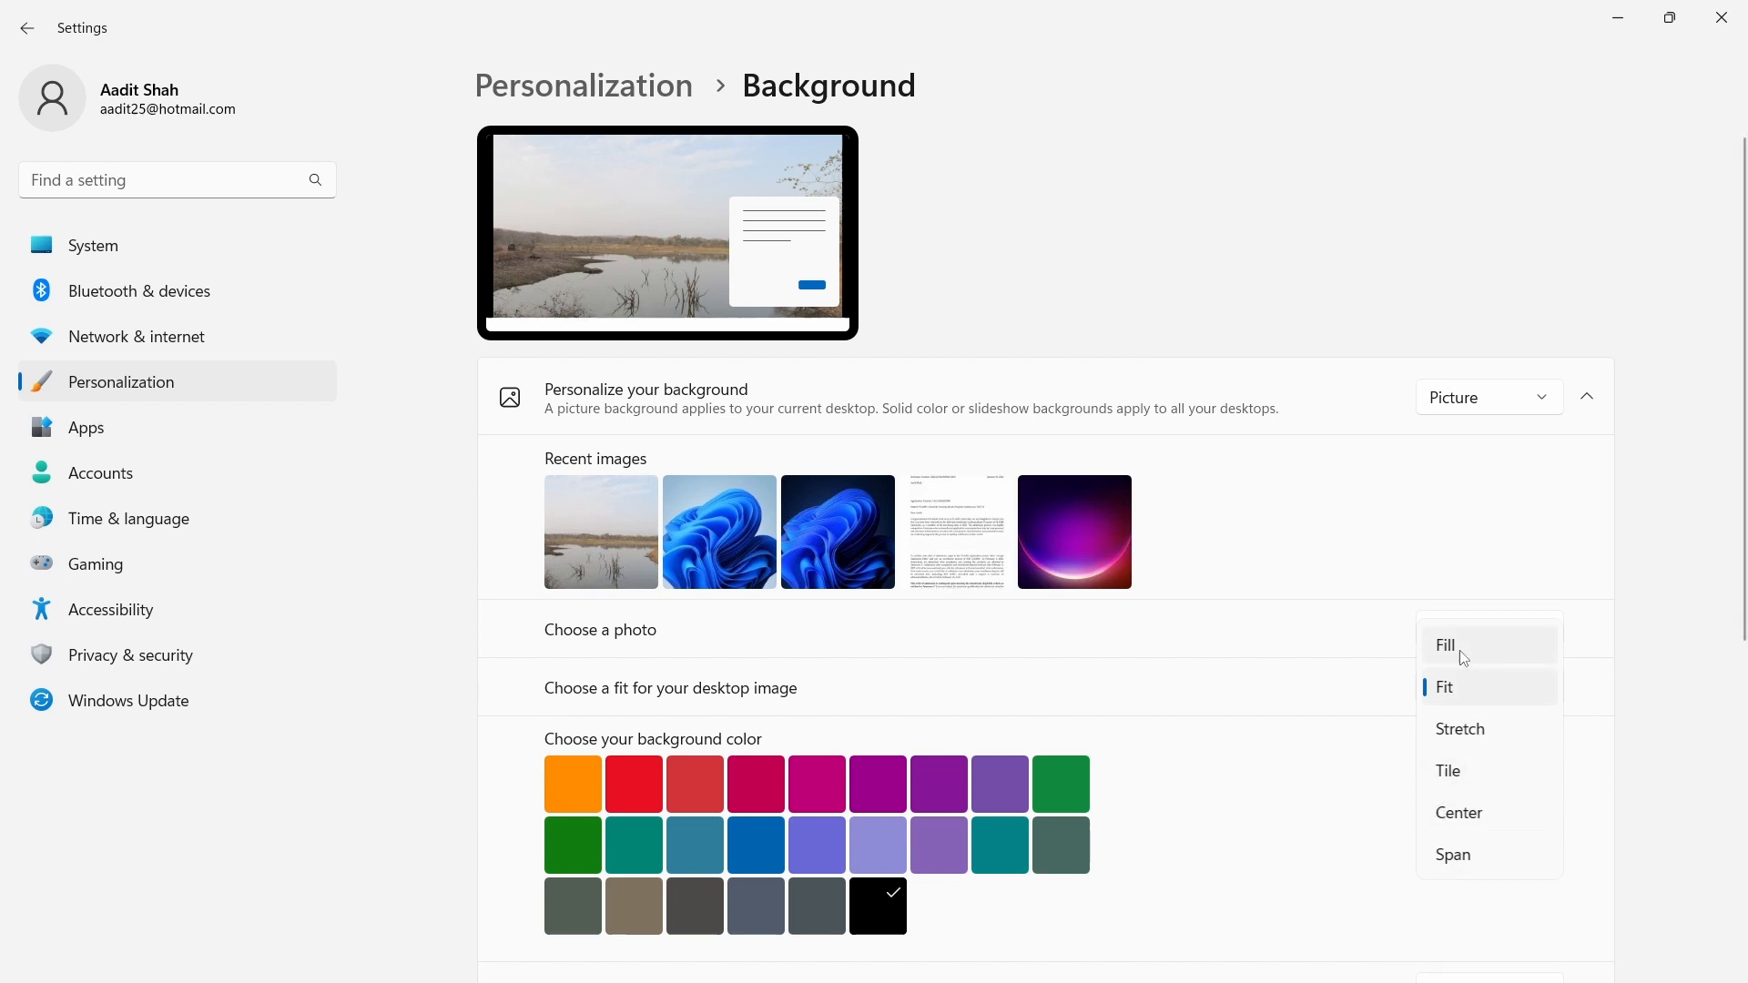
pyautogui.click(1445, 645)
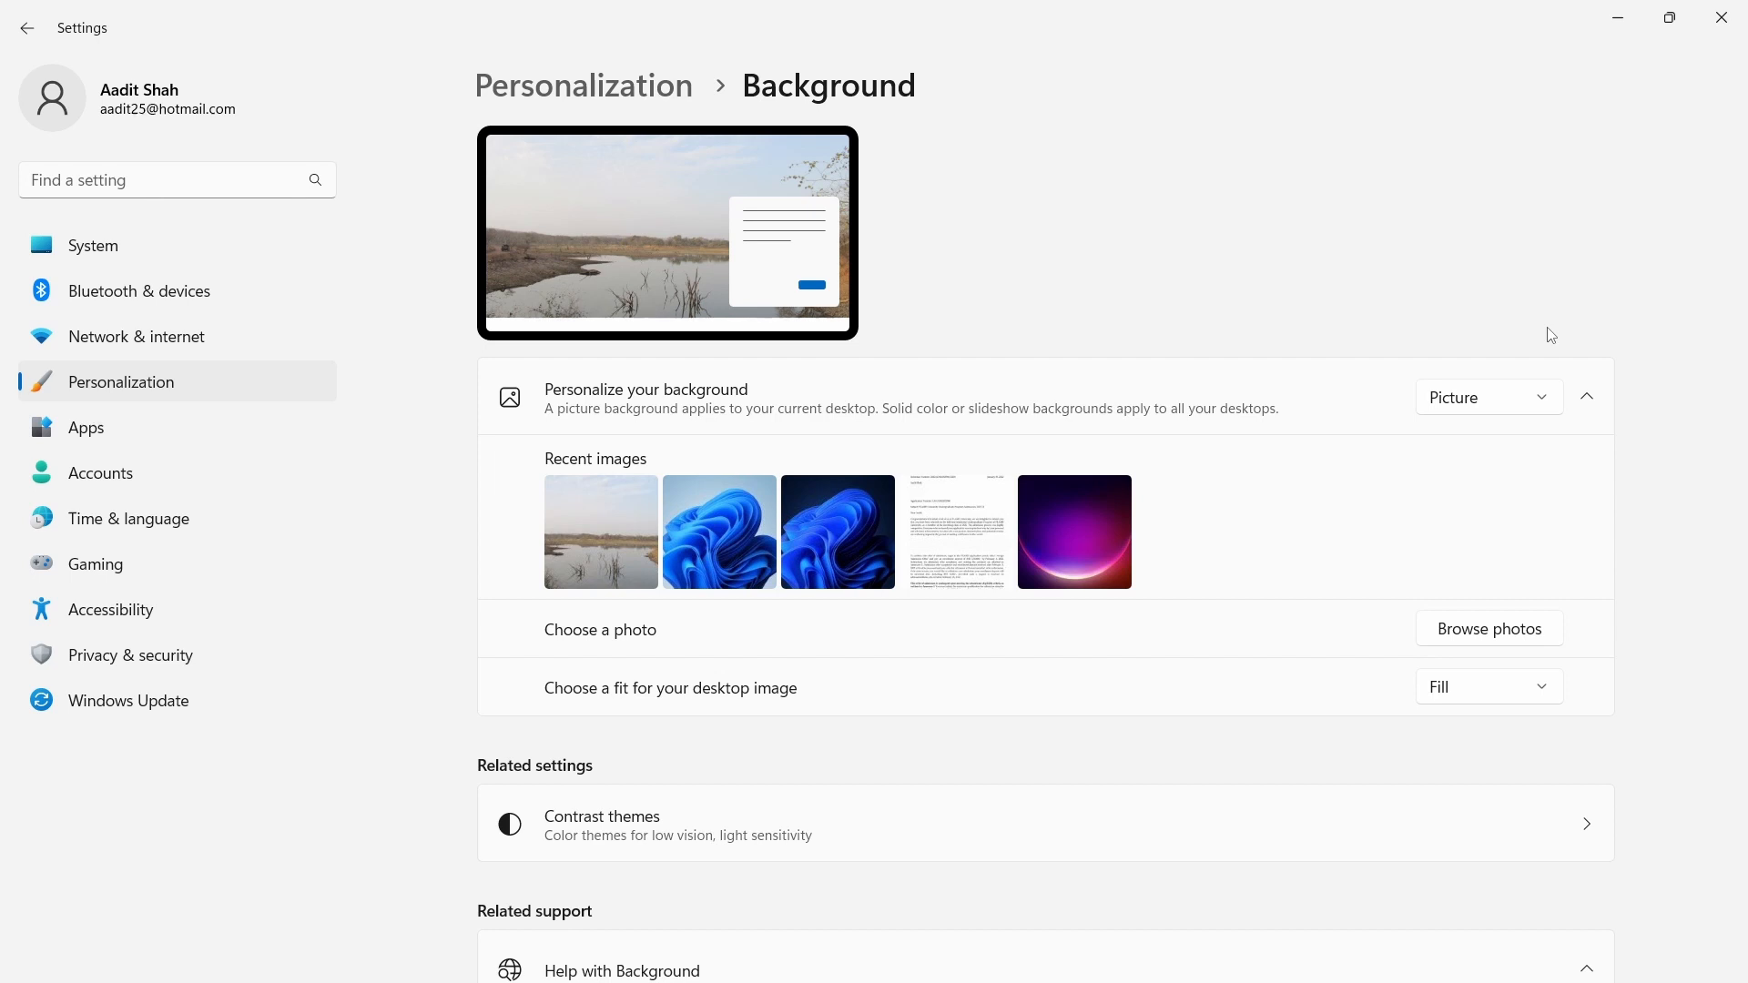
pyautogui.moveTo(1514, 330)
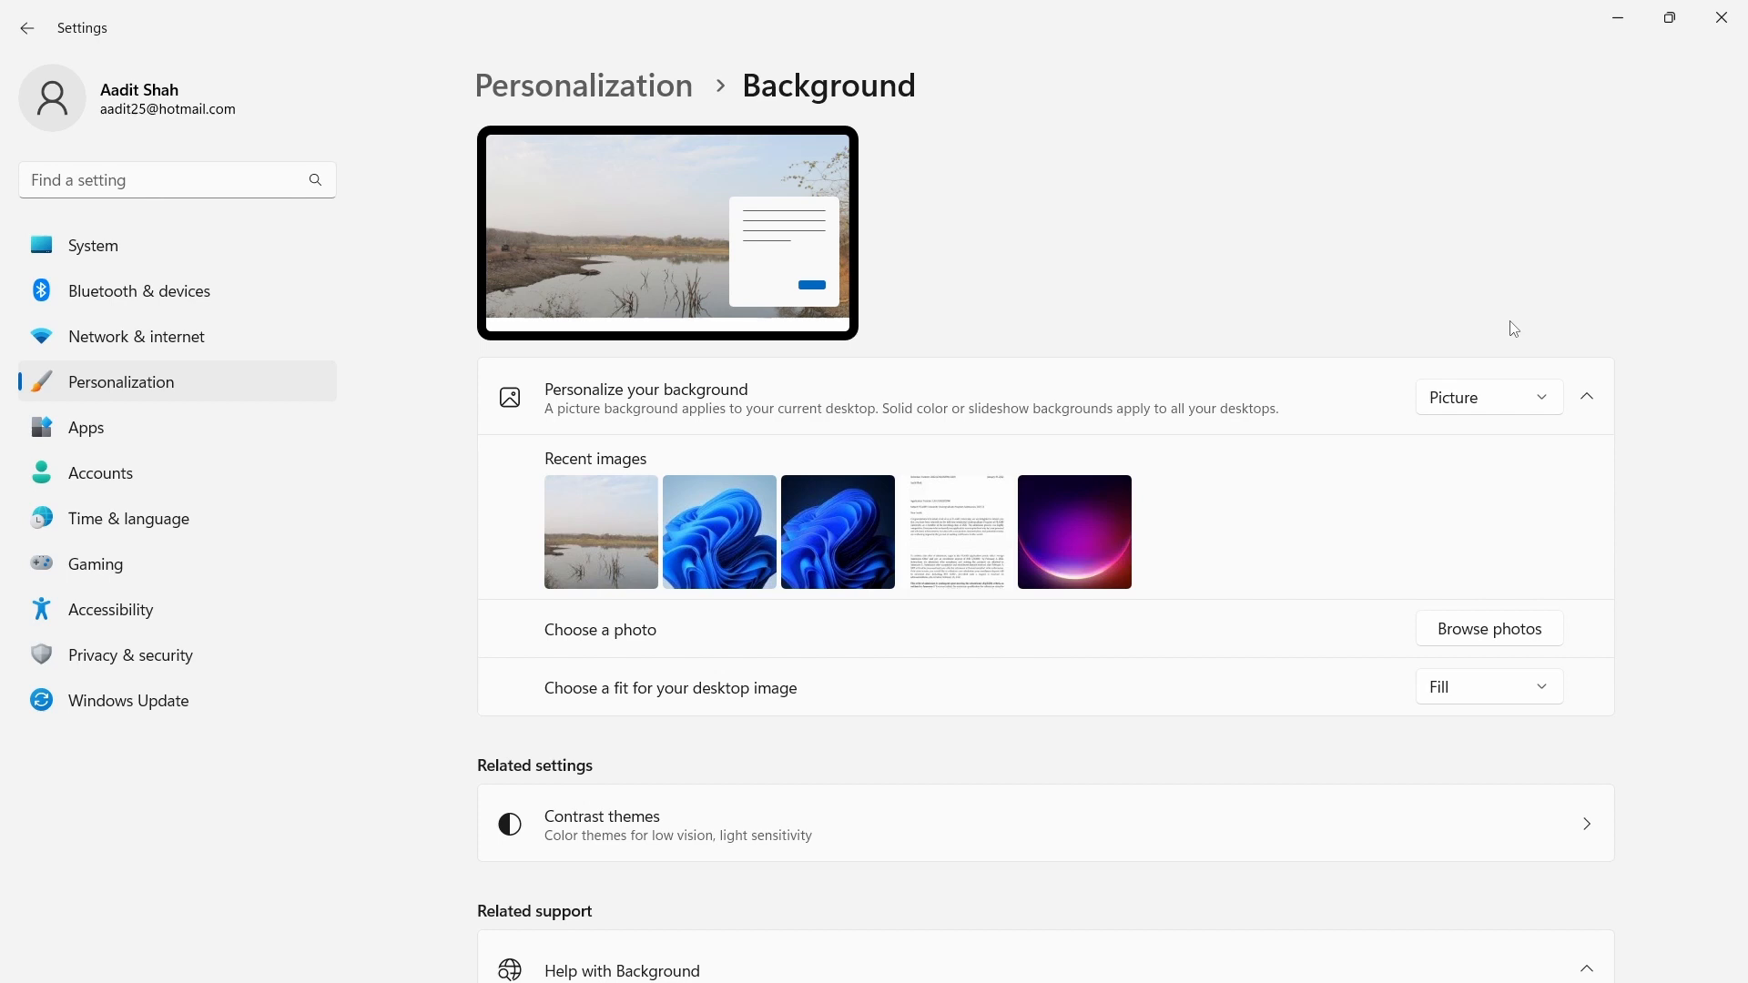
# Switch the background type to Solid color, try lavender, then begin a custom colour
pyautogui.click(1489, 397)
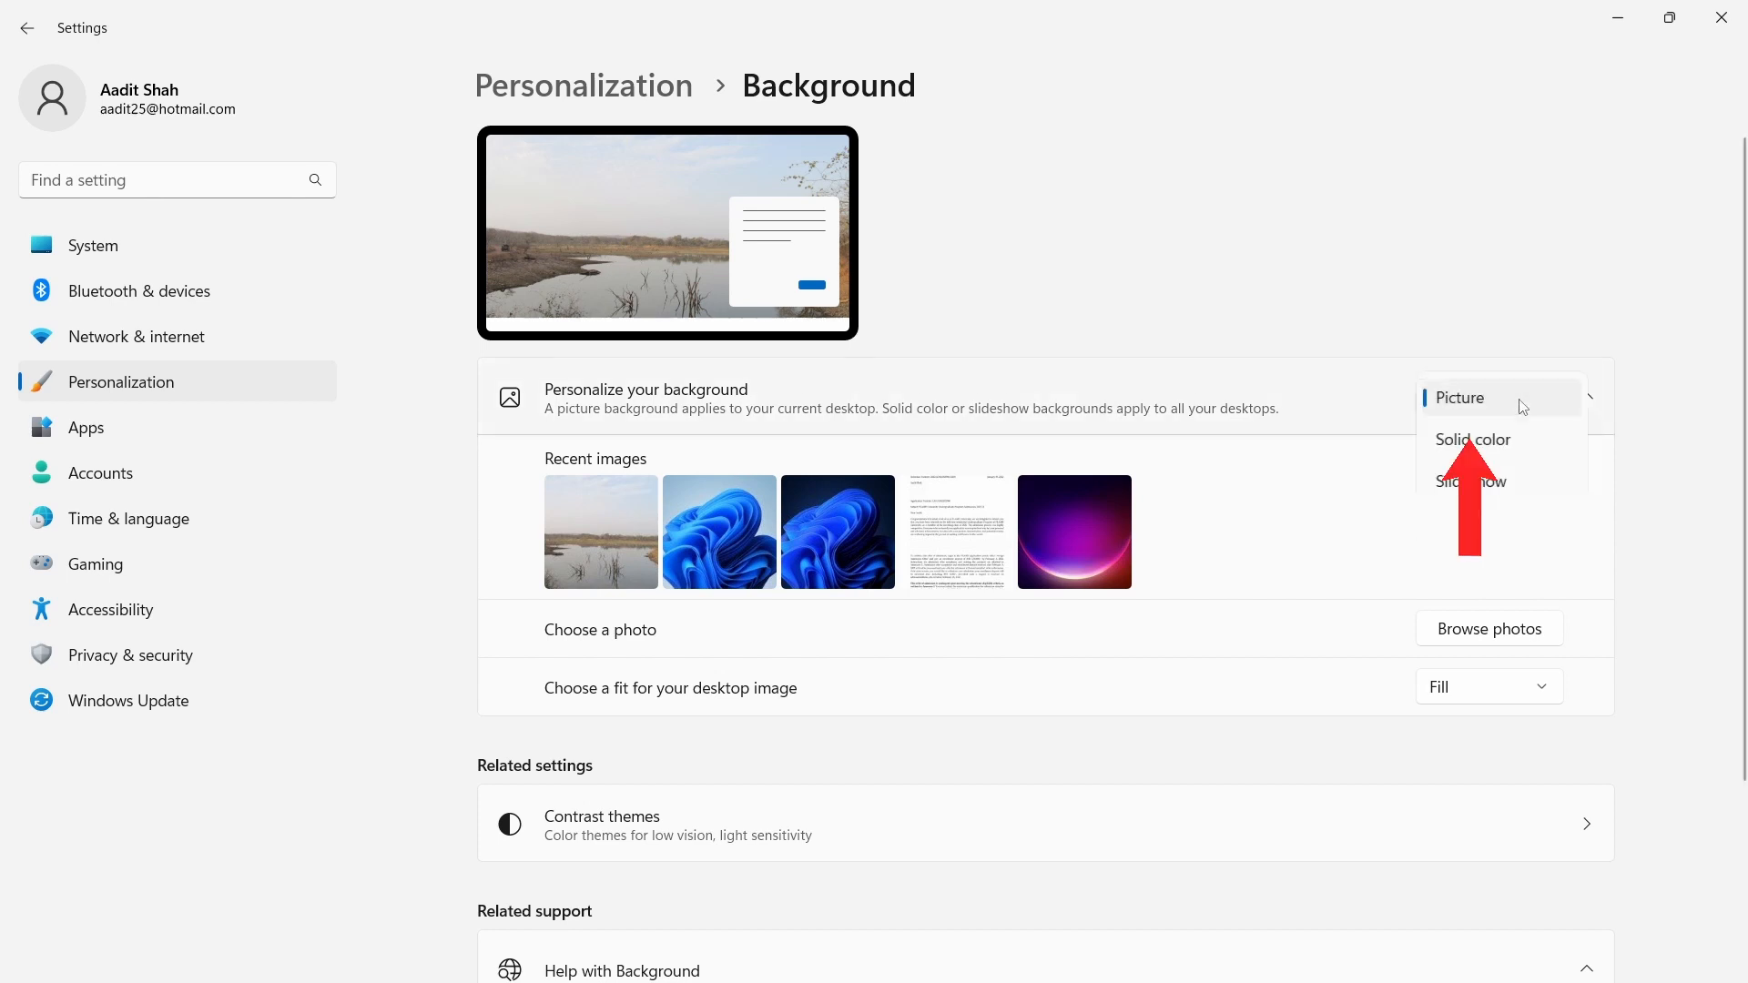
pyautogui.click(1475, 438)
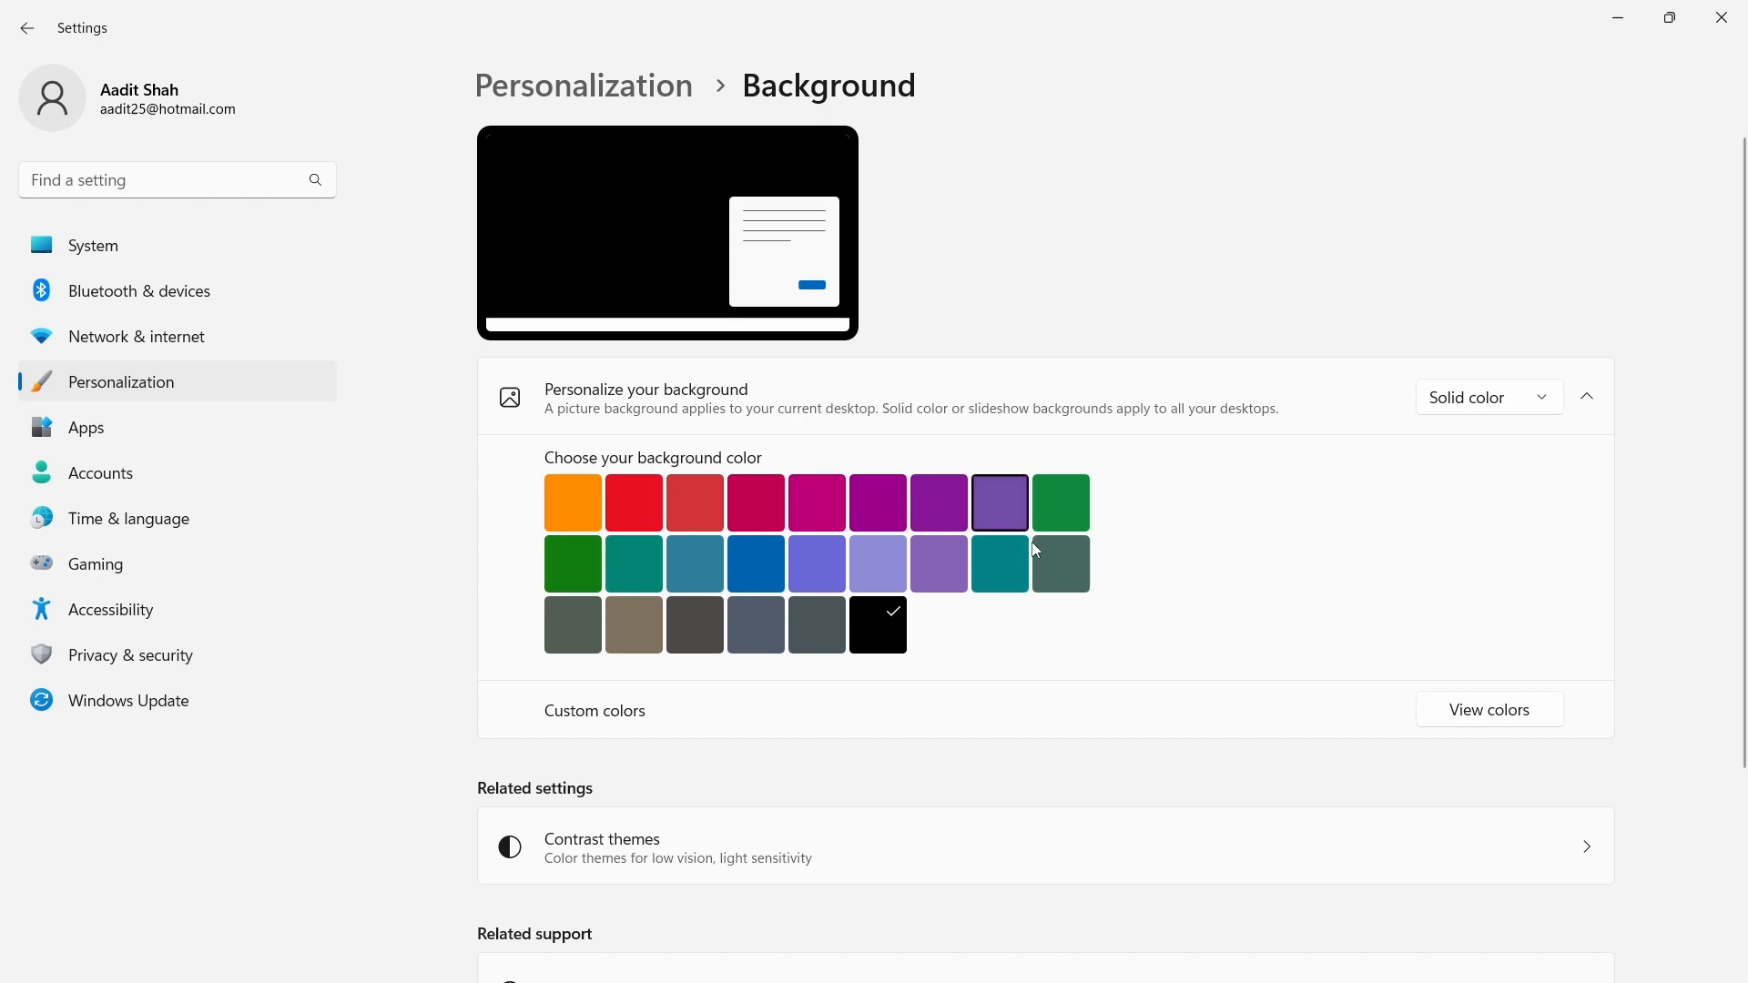
pyautogui.click(876, 563)
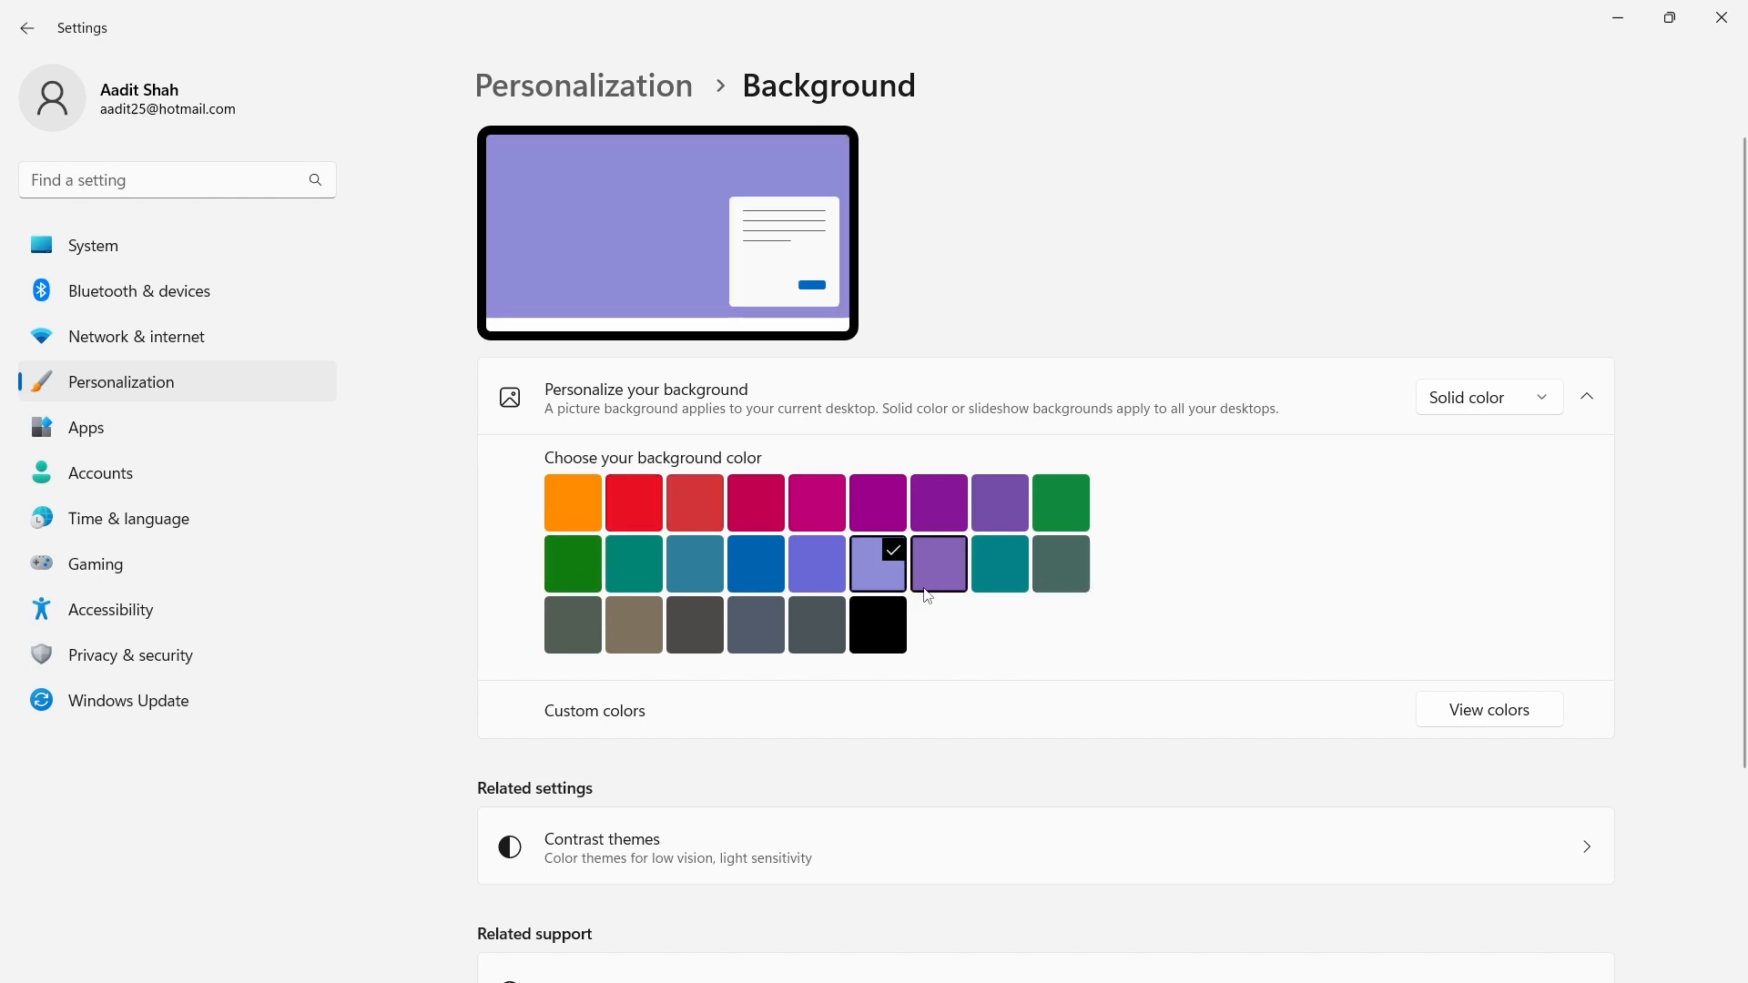
pyautogui.click(938, 624)
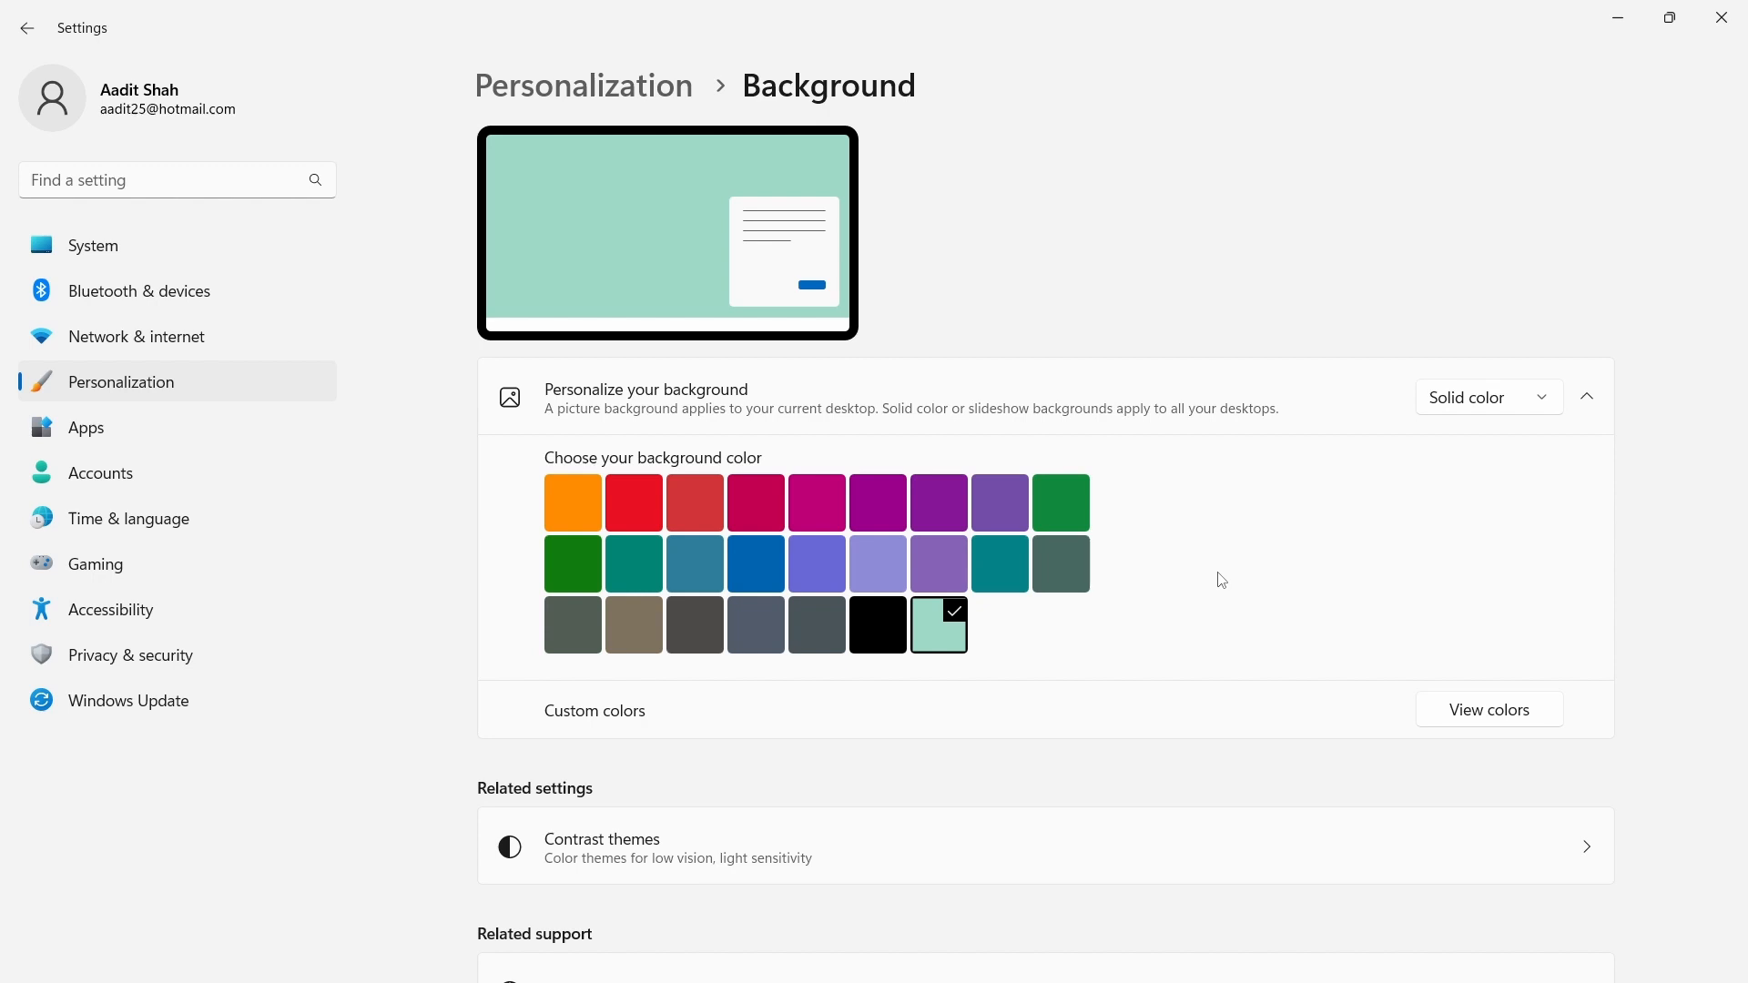
pyautogui.moveTo(293, 725)
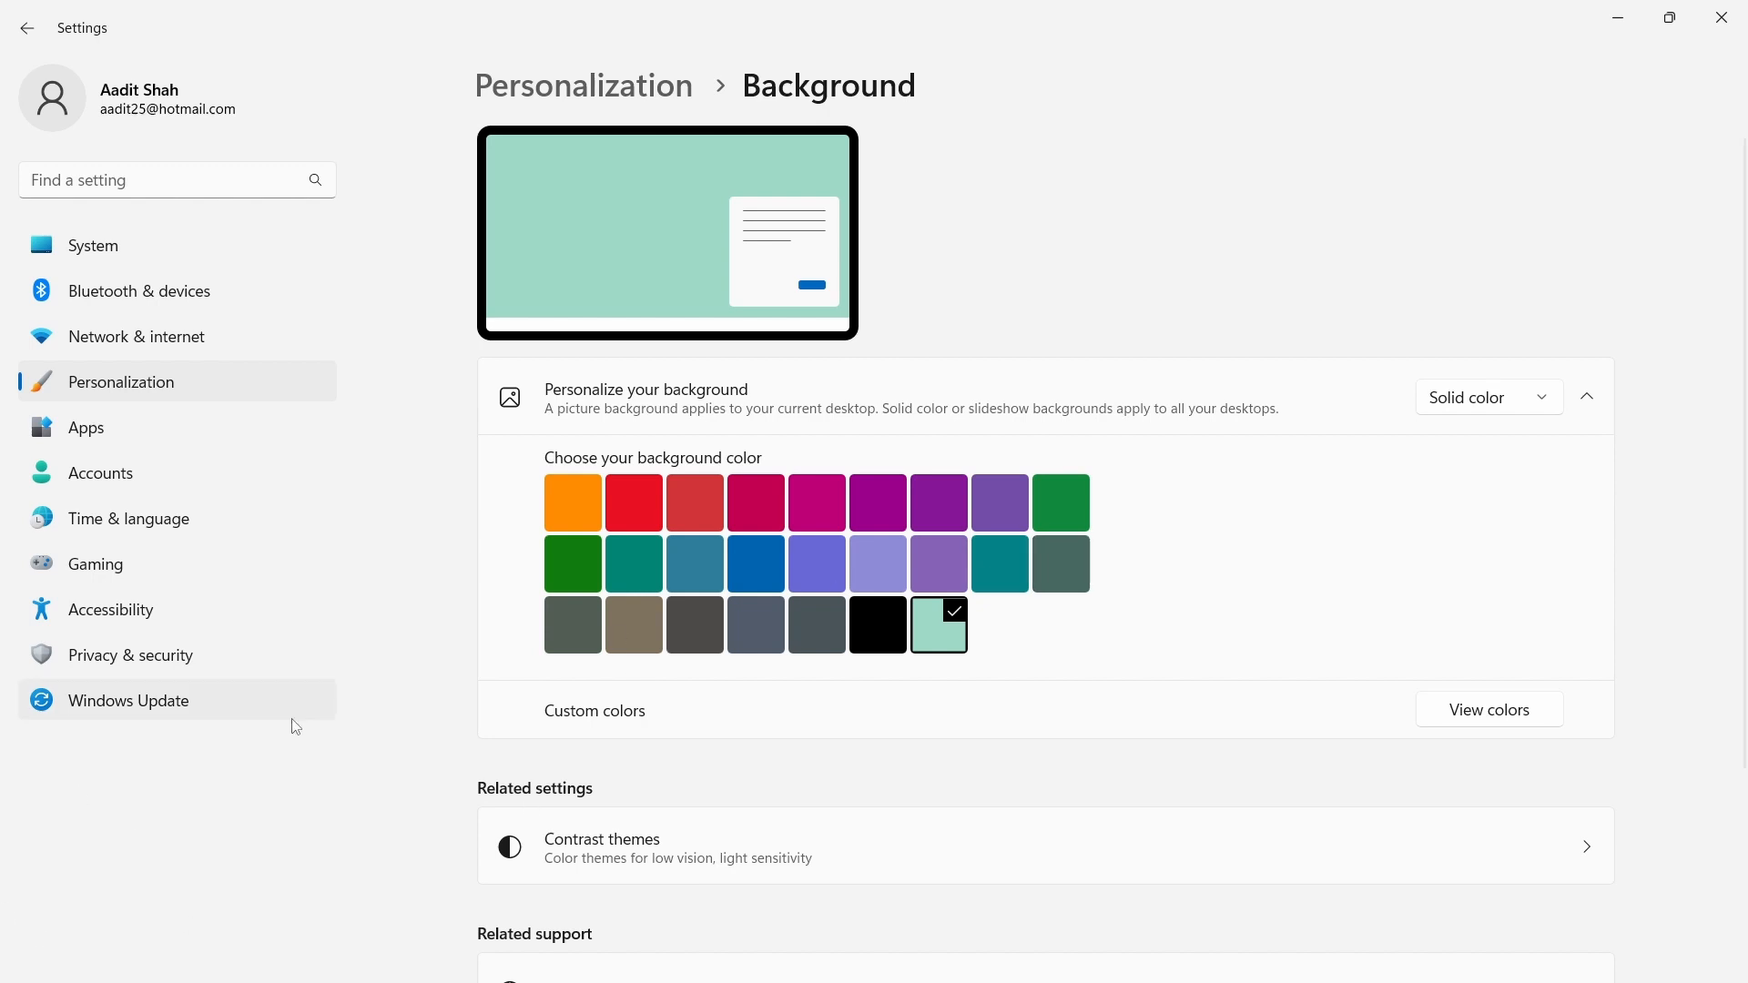